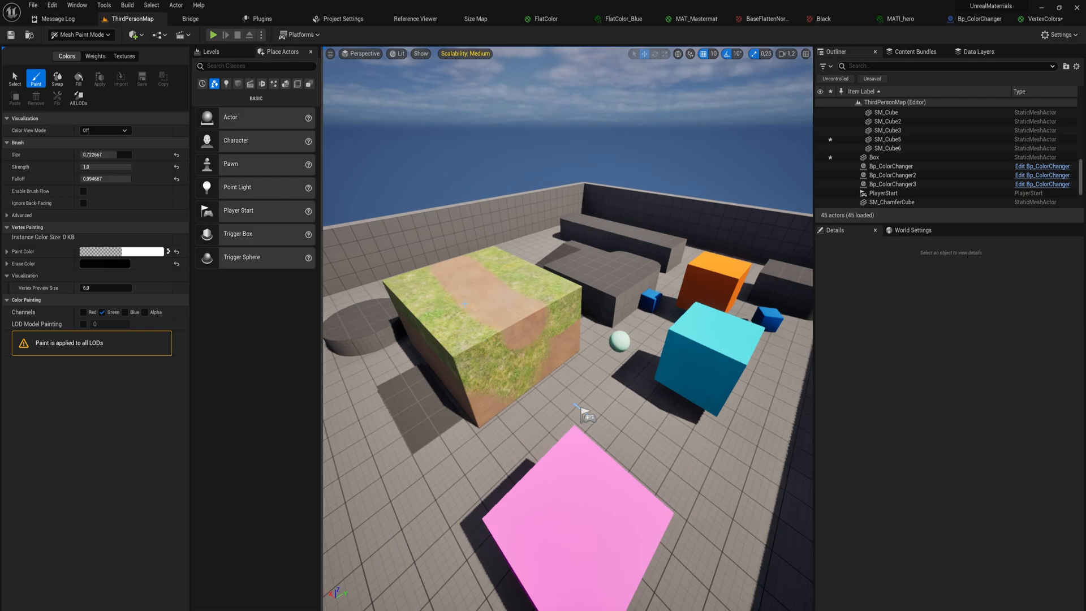
Select the painted Box actor to see its VertexColors material in Details.
click(477, 326)
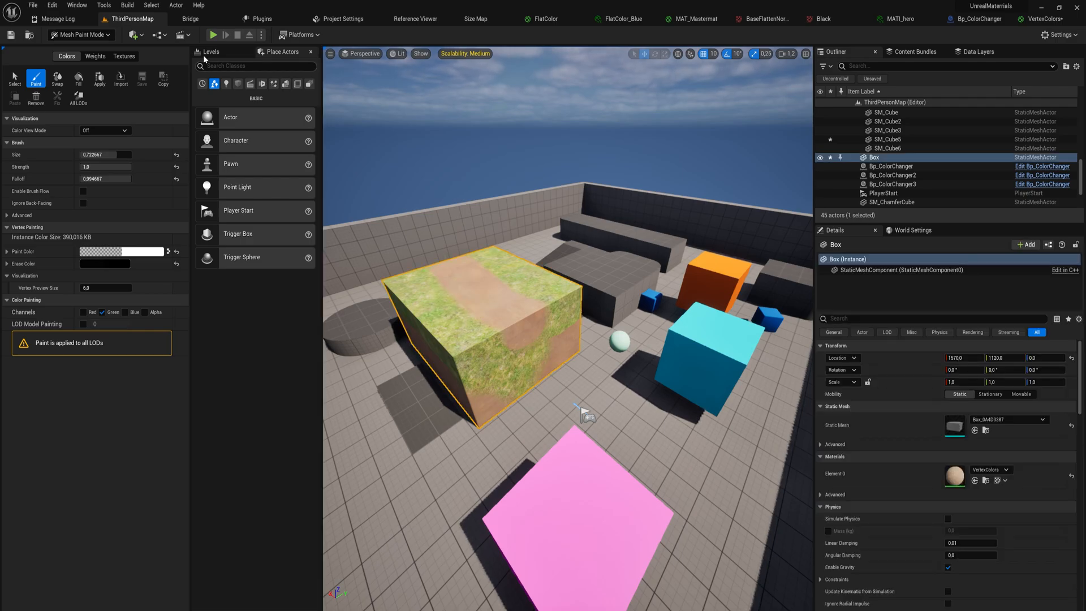
mouse_move(92, 51)
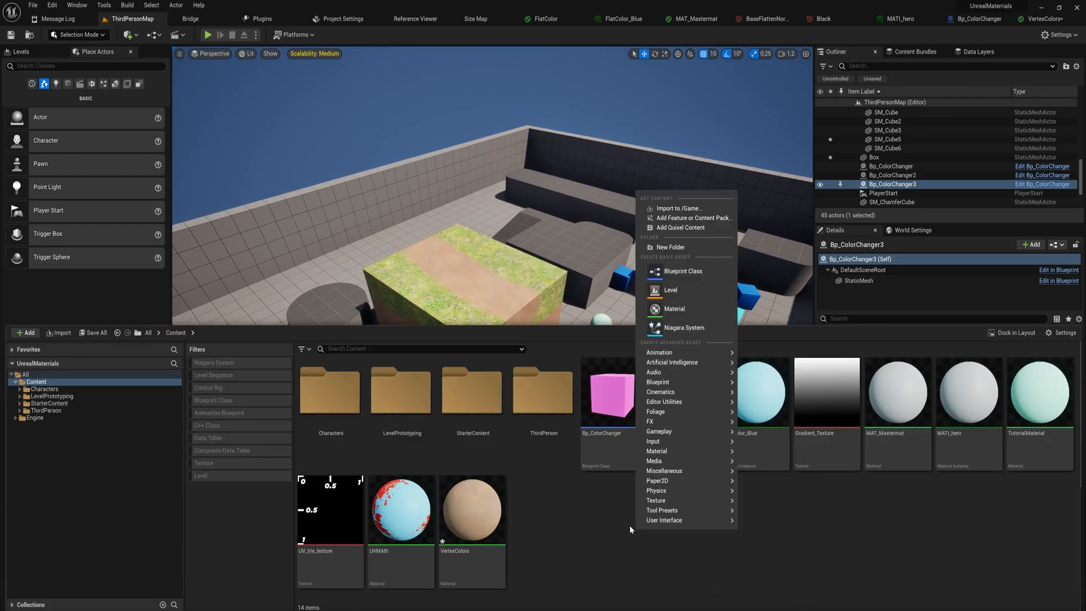
mouse_move(663, 402)
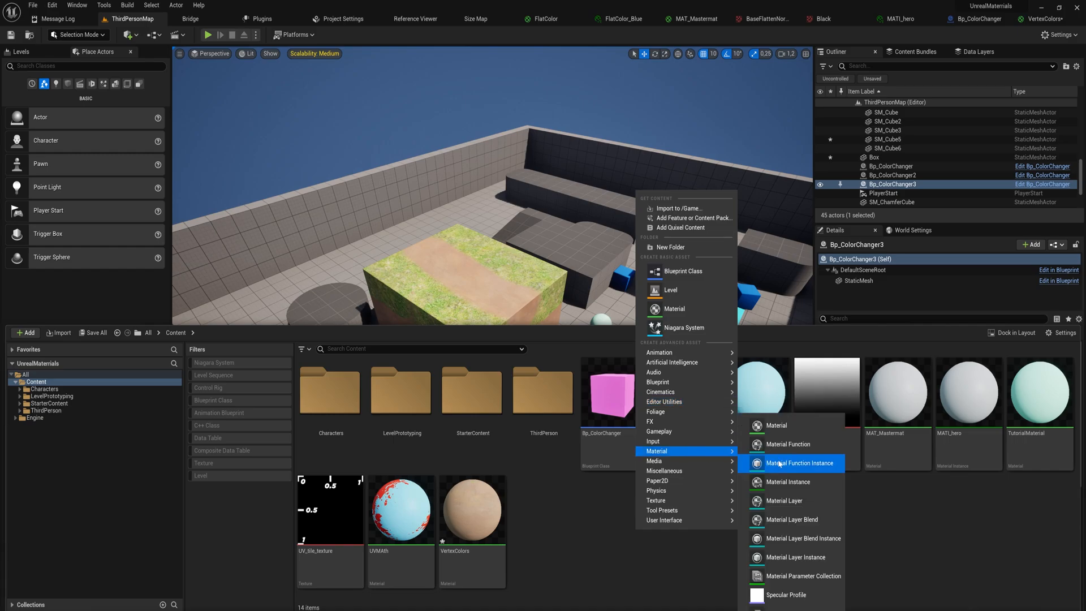
mouse_move(788, 482)
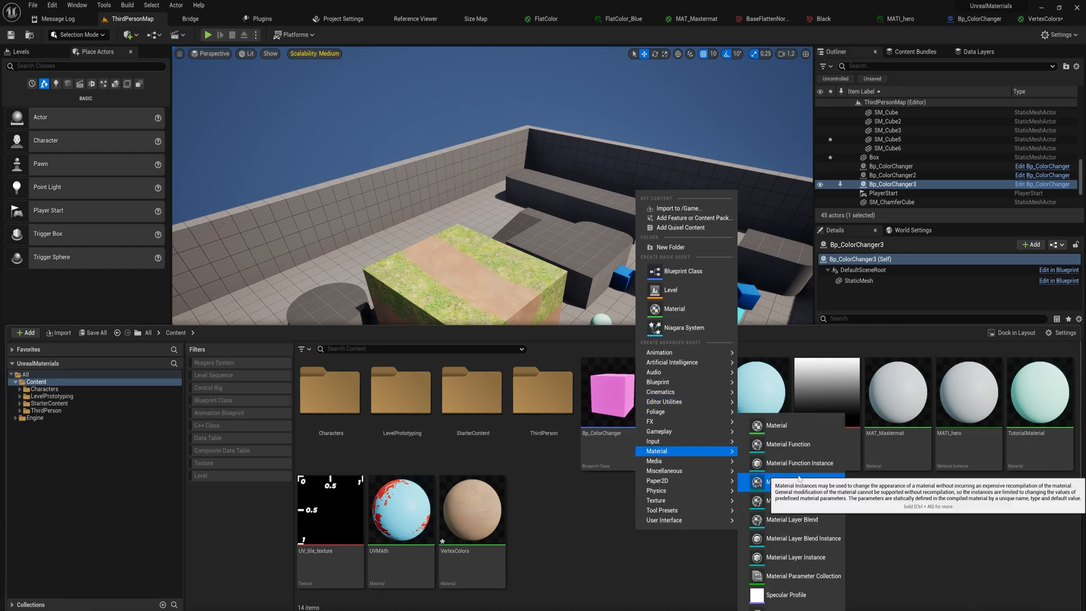
mouse_move(800, 576)
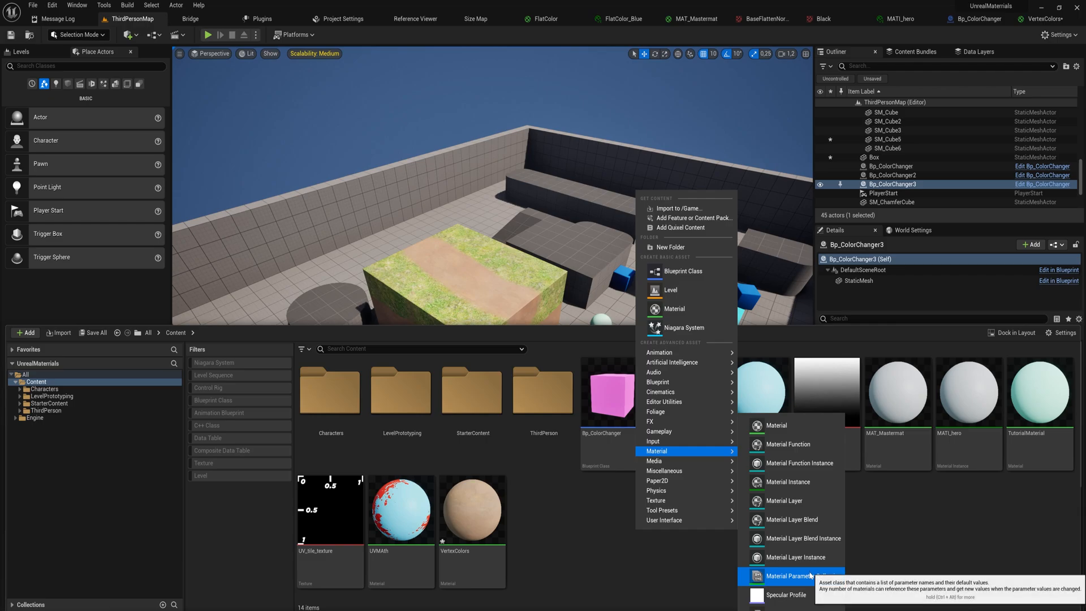
Create a Material Parameter Collection asset from the Content Browser's Material menu.
click(795, 575)
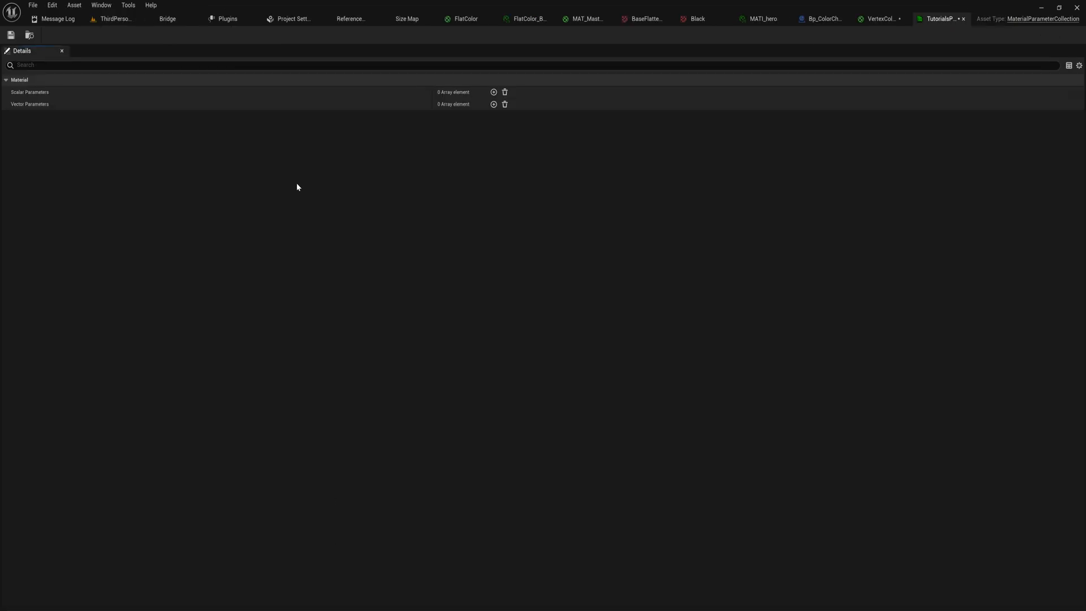
mouse_move(45, 100)
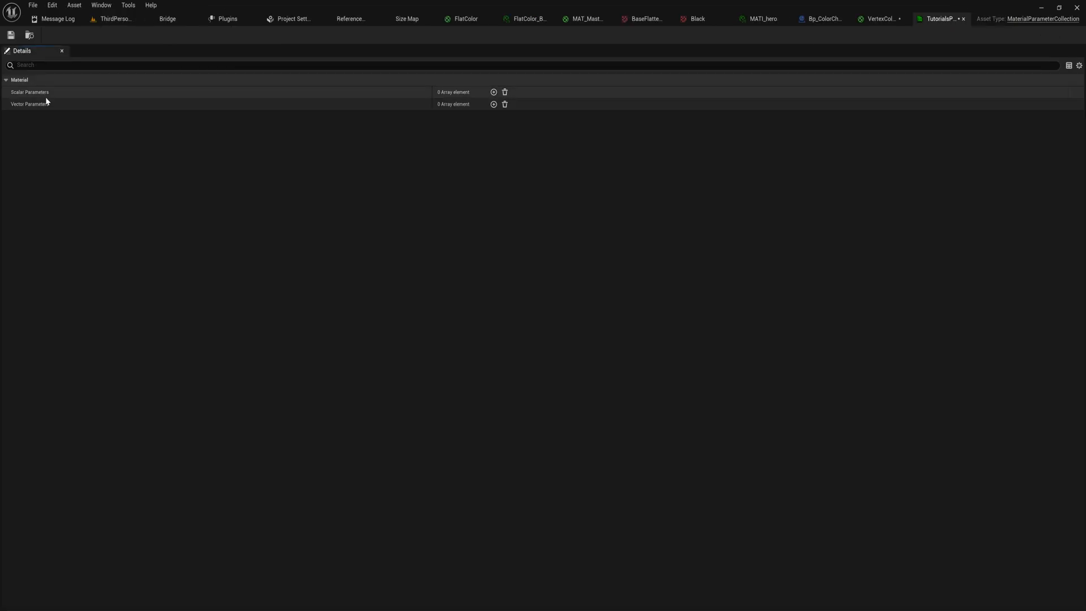
mouse_move(493, 92)
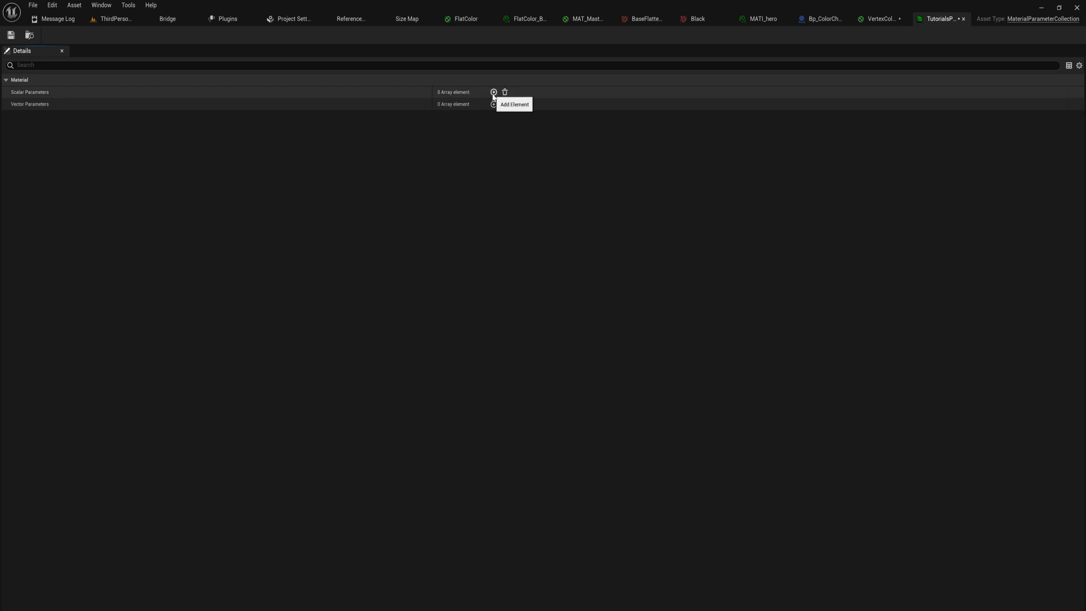
mouse_move(468, 104)
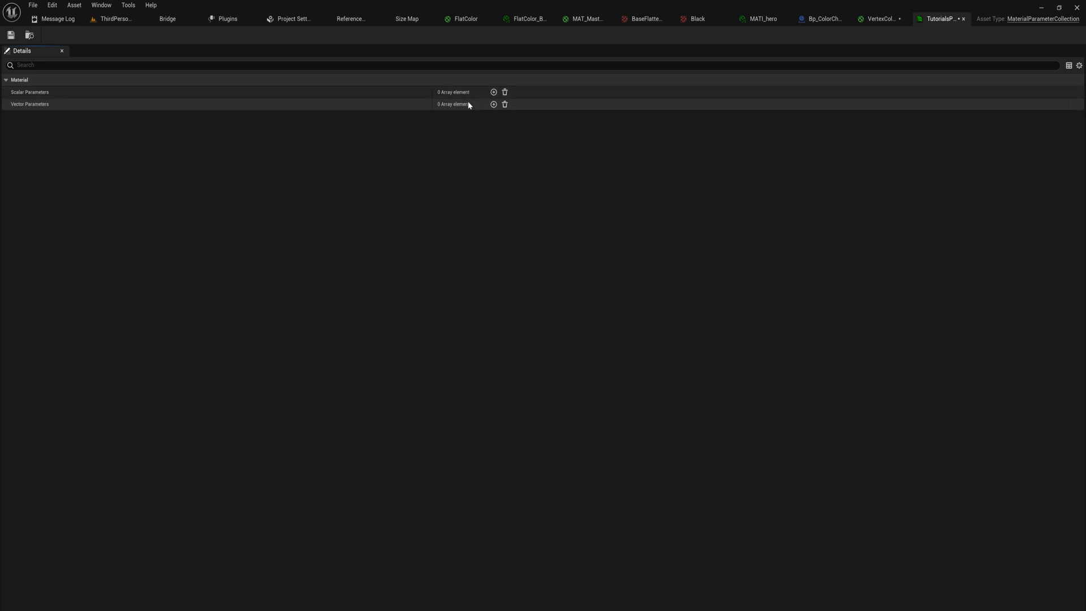
mouse_move(493, 92)
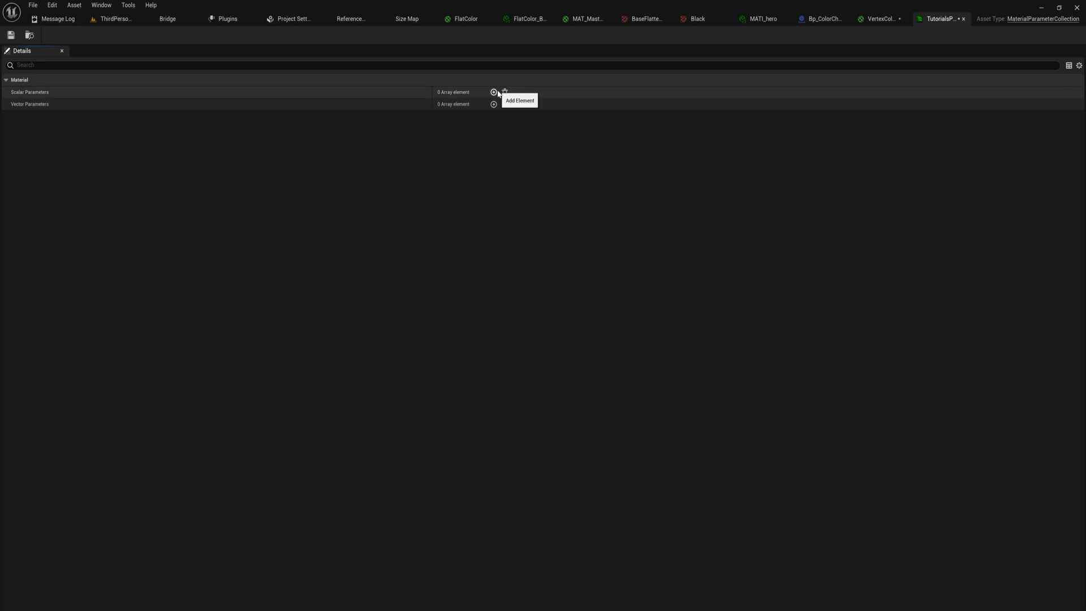
Add a scalar parameter and a vector parameter, checking the vector's default colour unchanged.
click(493, 91)
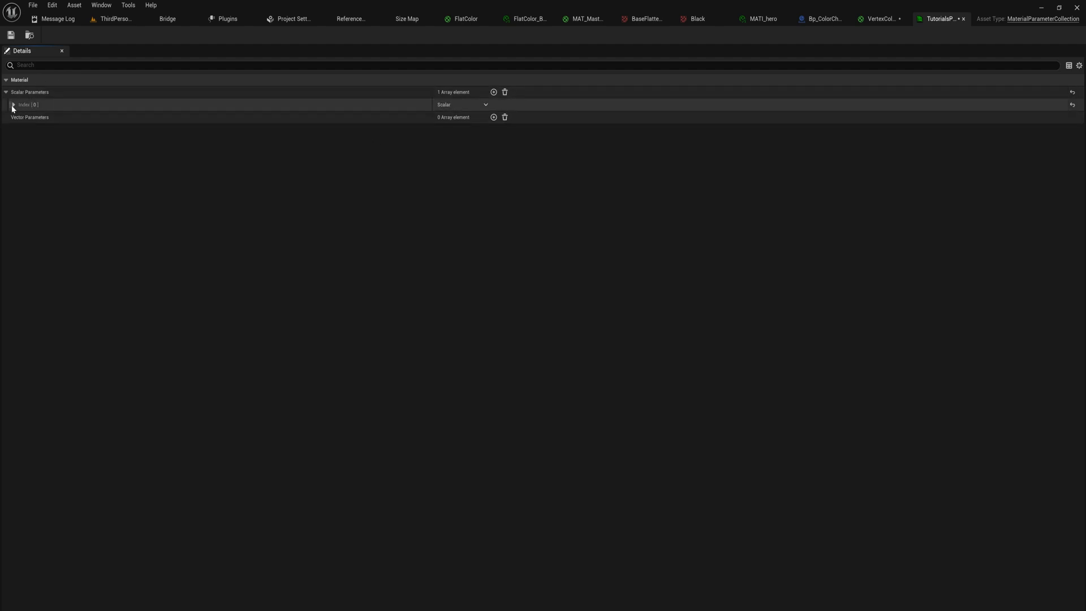
click(13, 104)
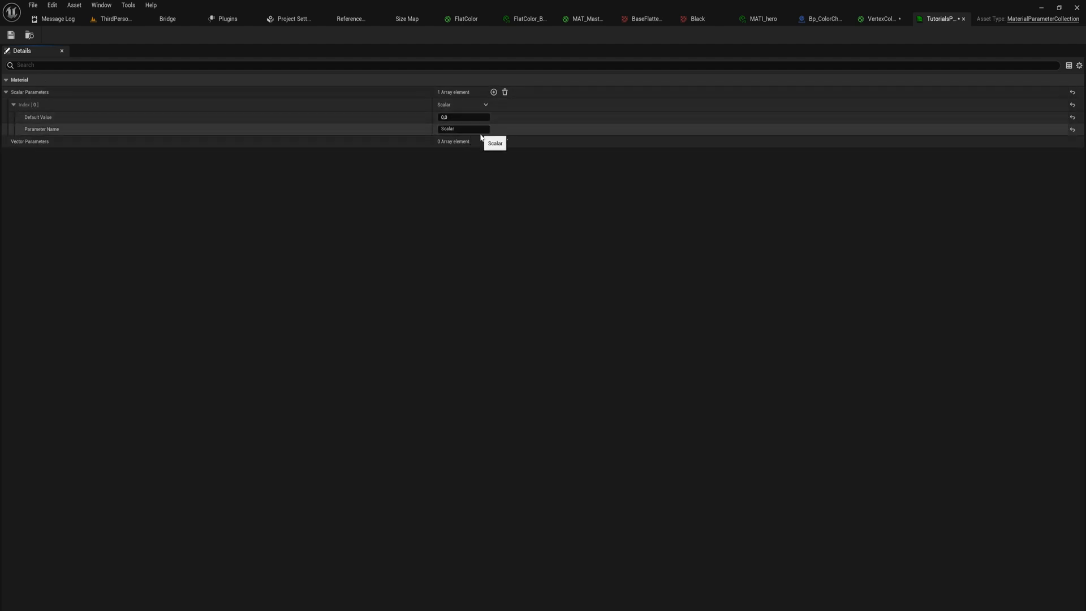
click(492, 141)
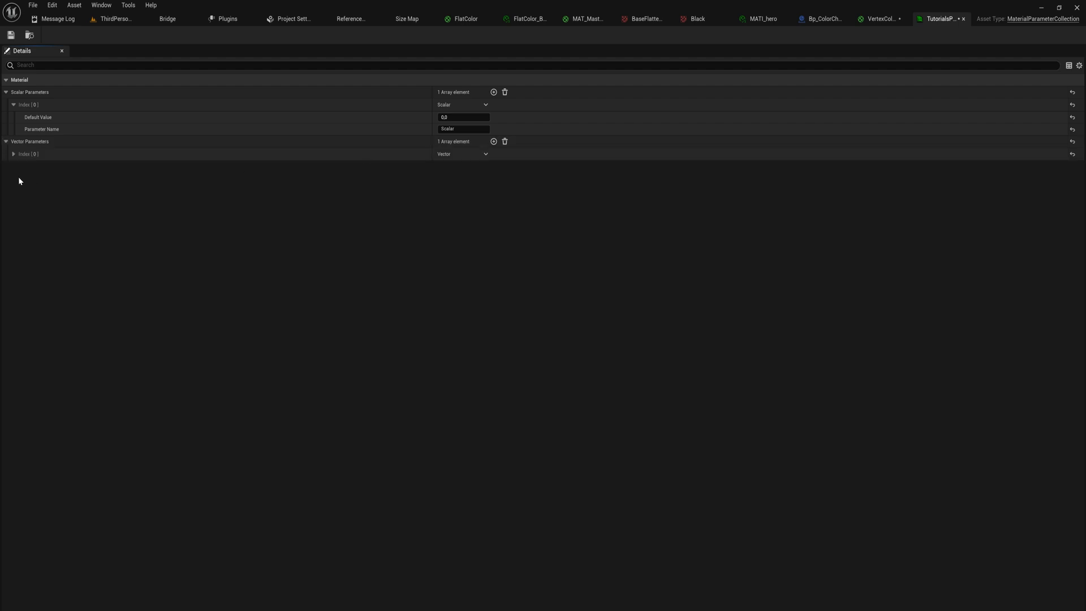
click(13, 154)
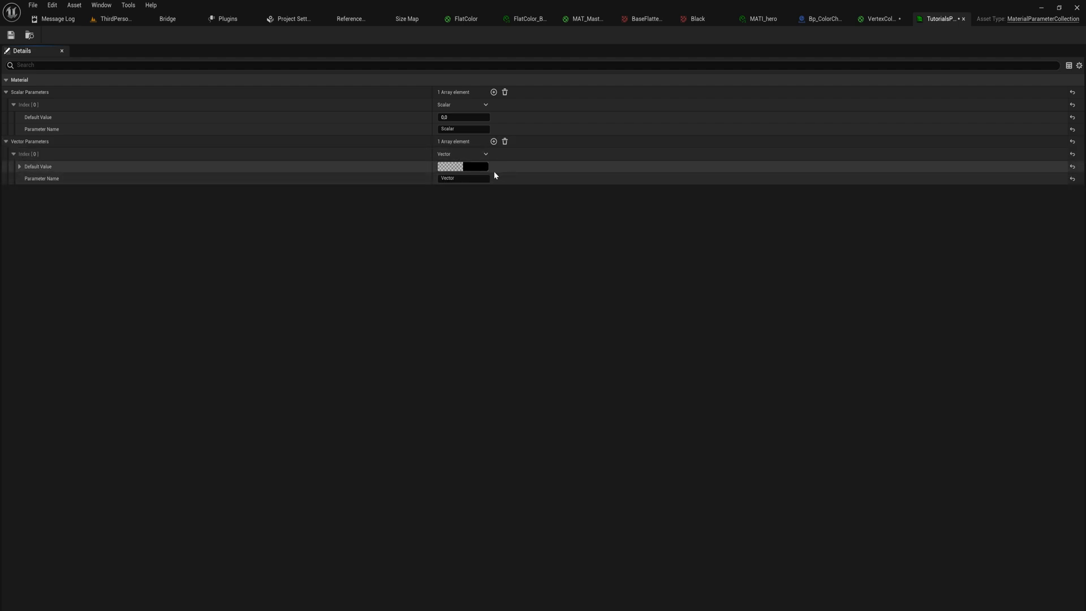
click(450, 166)
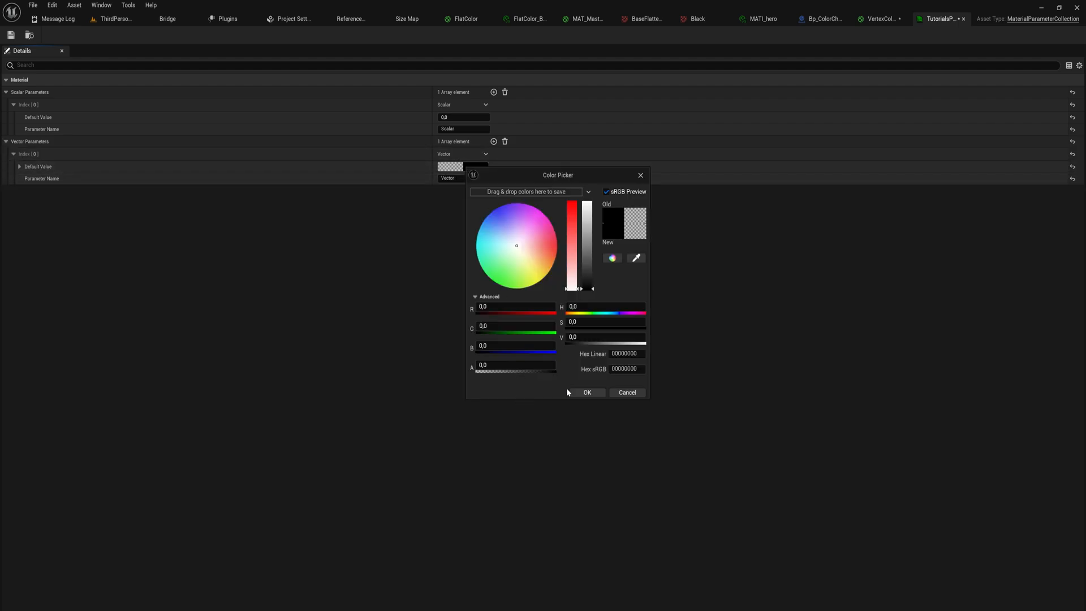
click(587, 393)
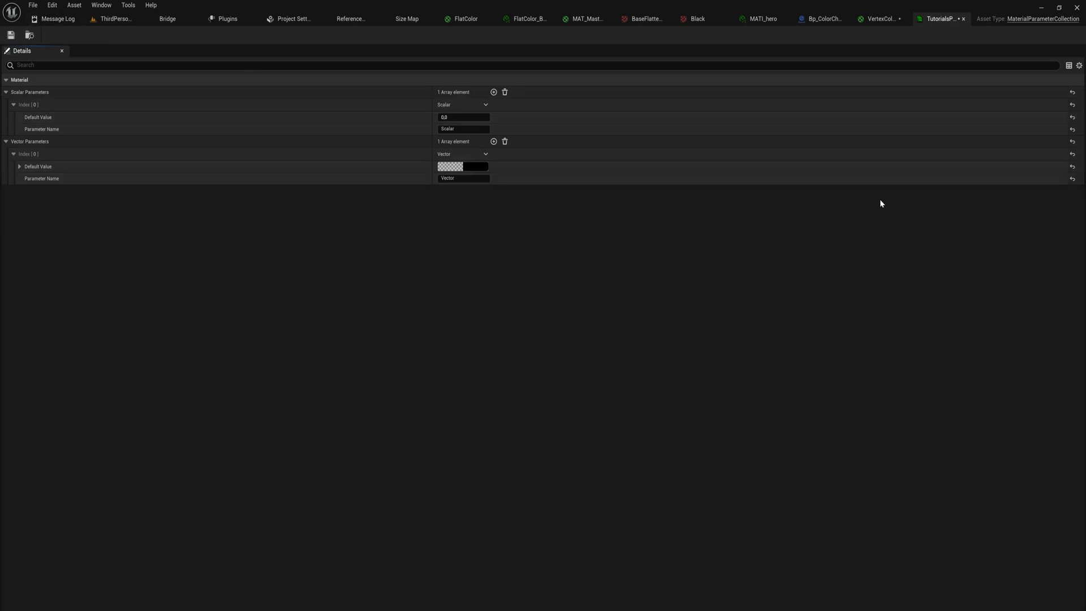
mouse_move(884, 160)
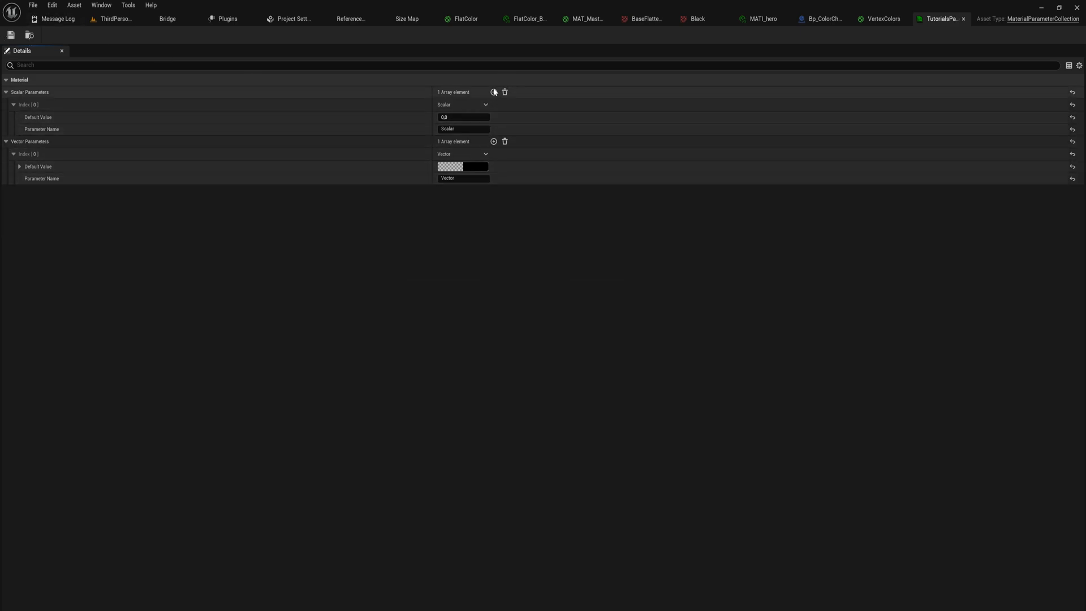
Add extra scalar parameters, clear them all, and add back a single Scalar.
click(495, 92)
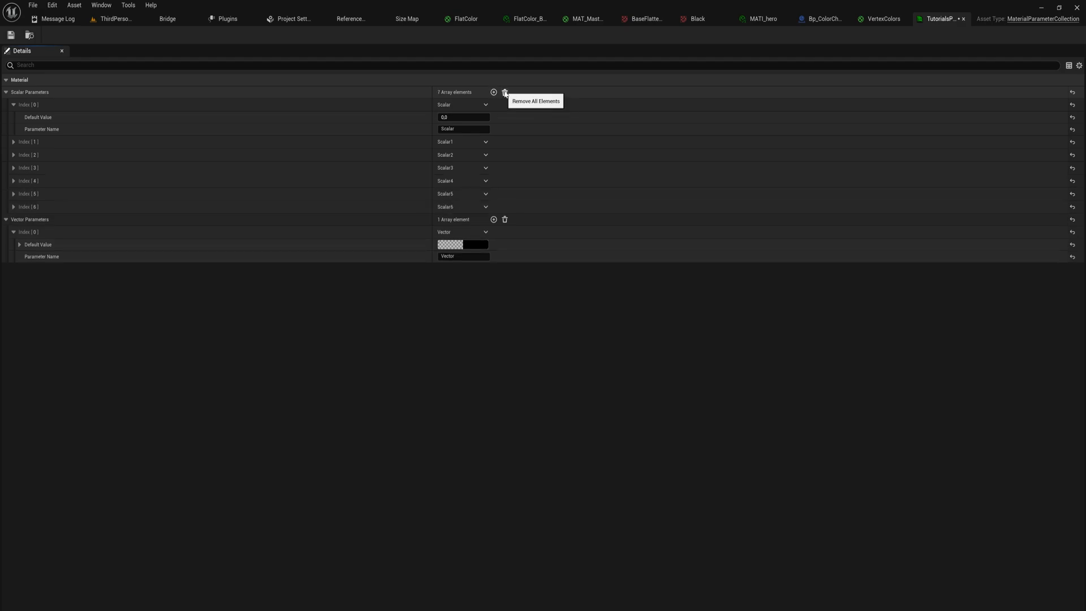
click(504, 91)
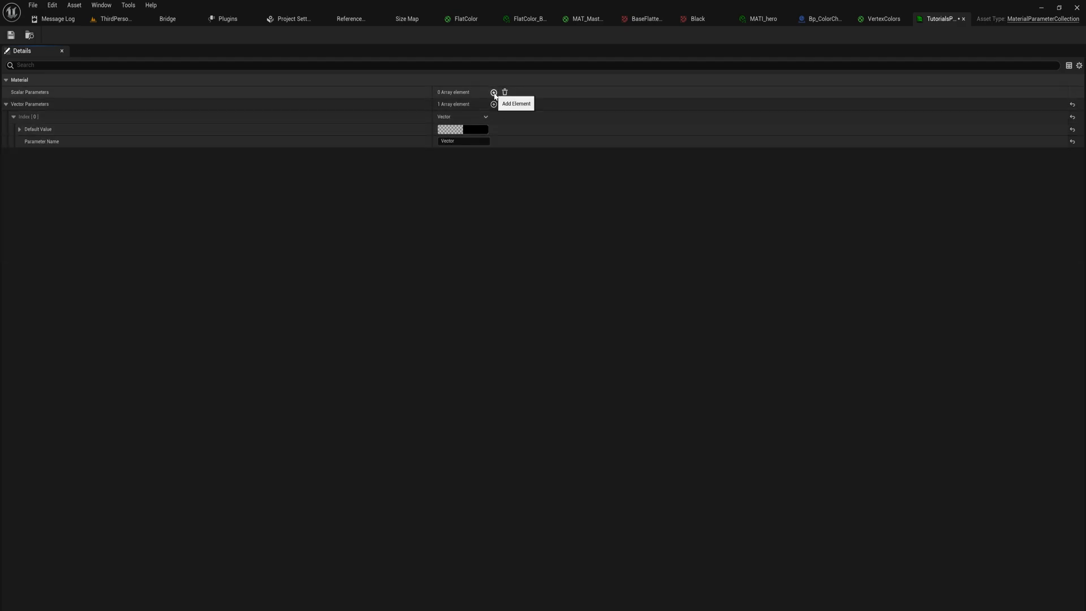
click(493, 92)
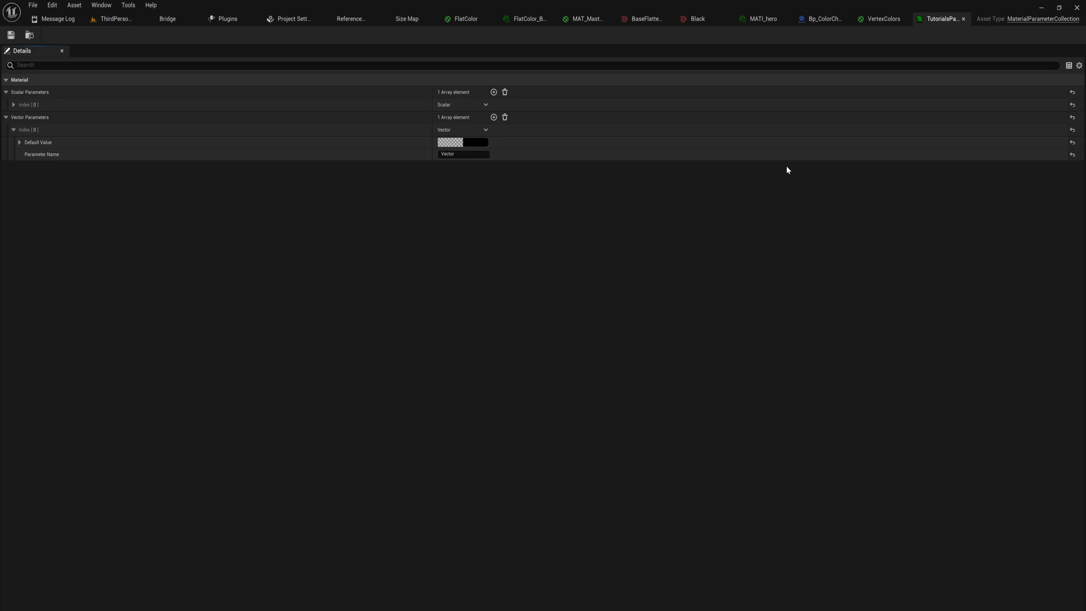
mouse_move(868, 131)
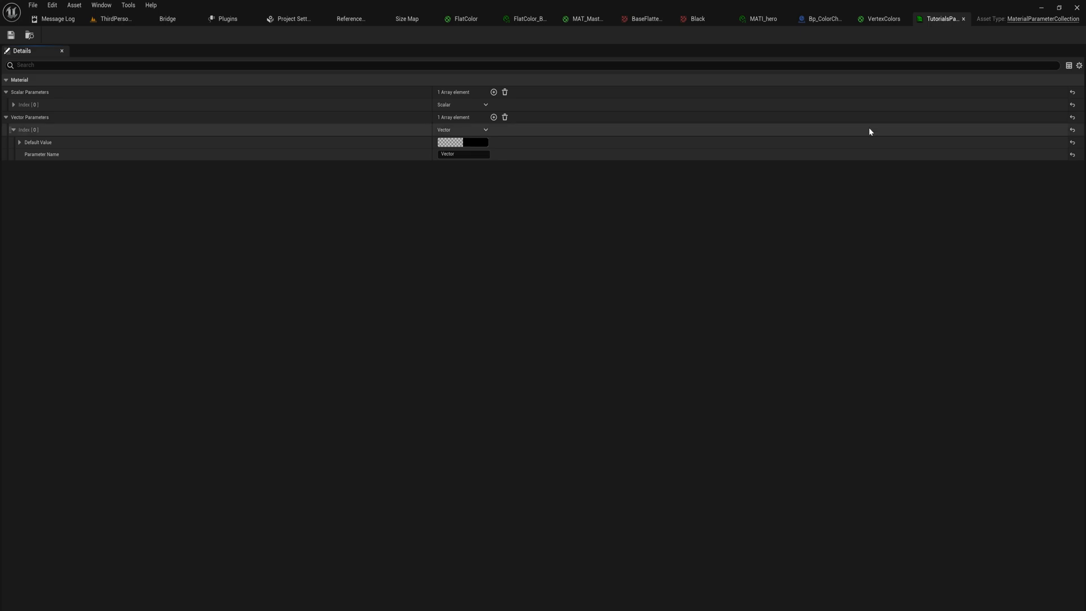
mouse_move(123, 31)
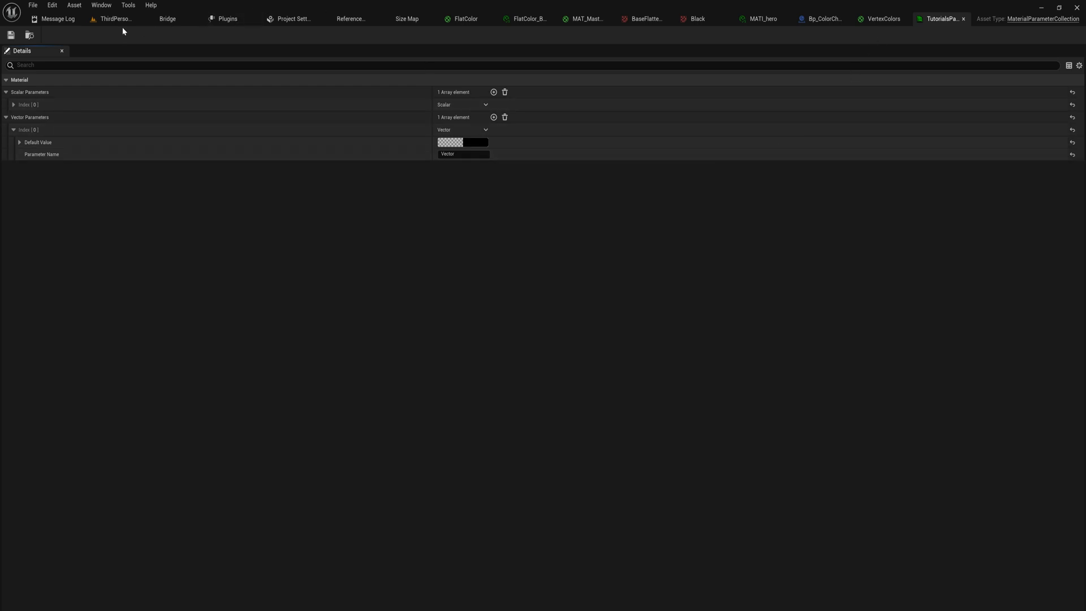
Return to ThirdPersonMap and bring up the FlatColor material graph to search for CollectionParameter.
click(115, 19)
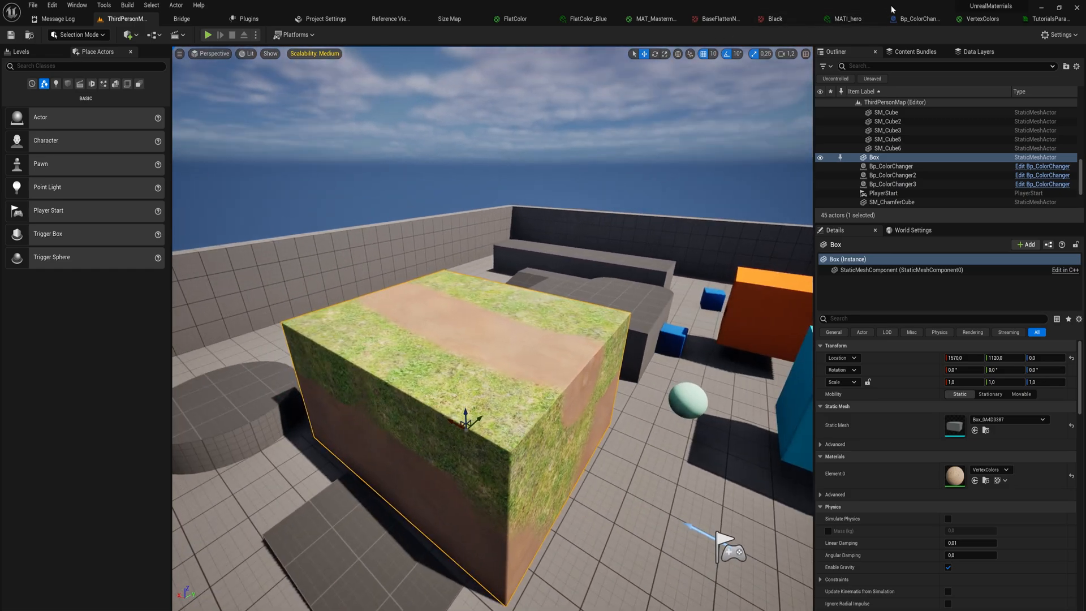
click(976, 19)
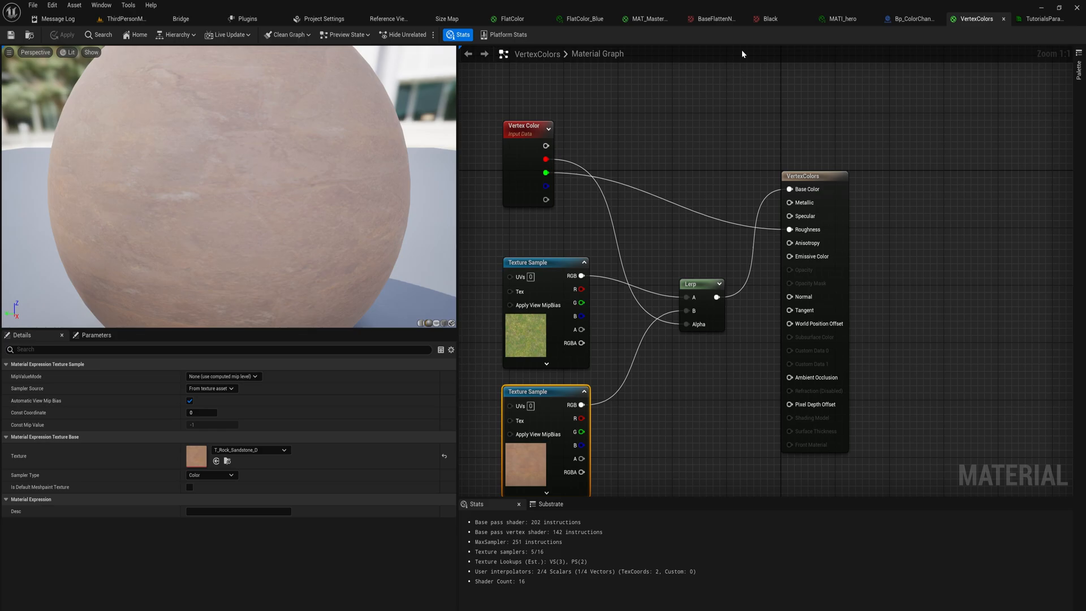
click(542, 20)
text(collec)
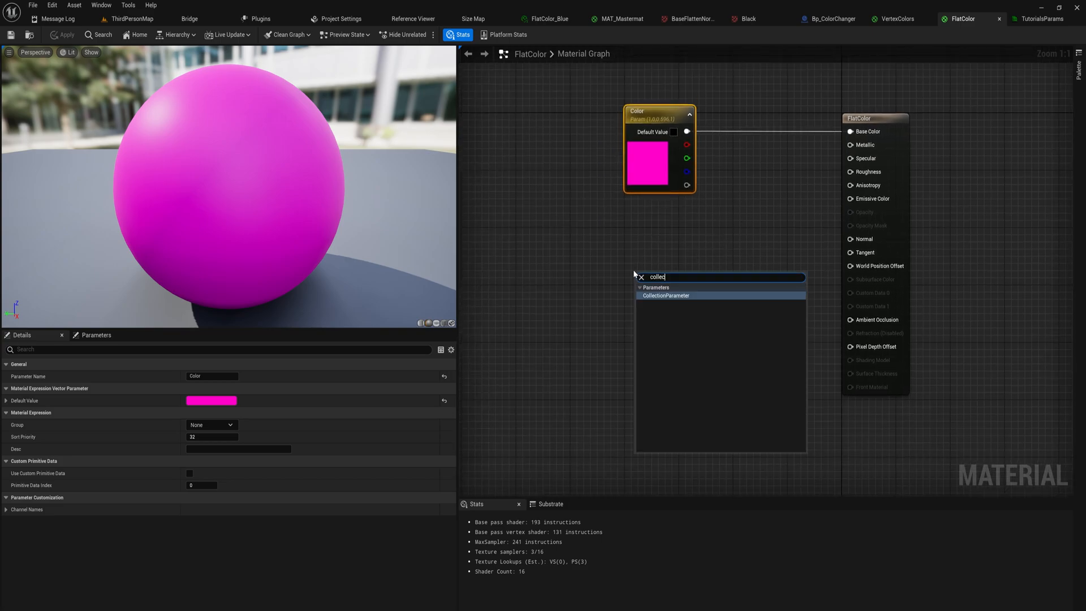
Add a CollectionParameter node using TutorialsParams with Parameter Name Scalar.
click(665, 296)
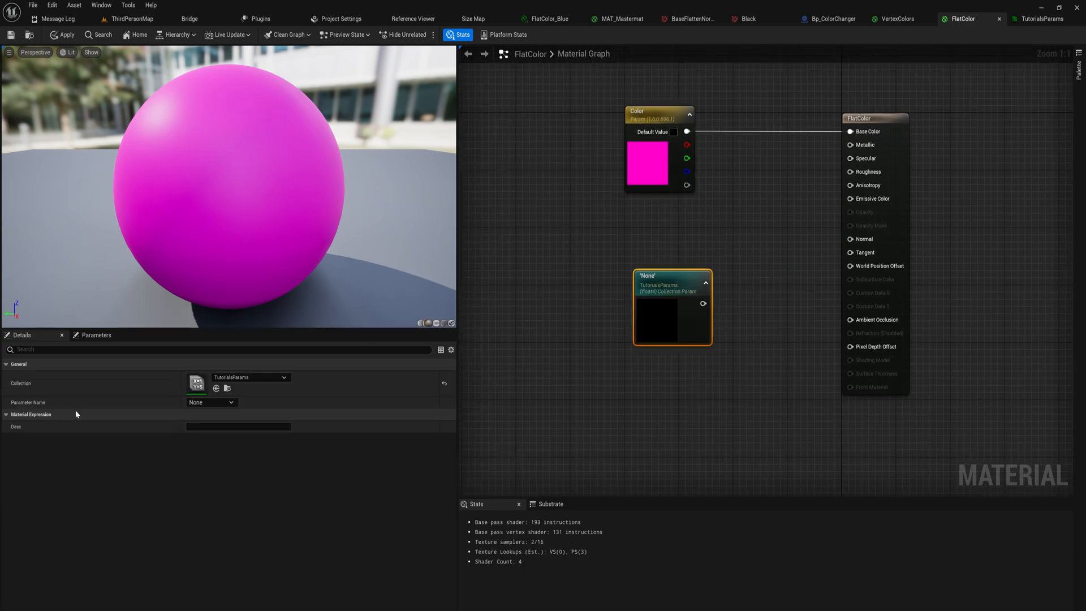
click(283, 378)
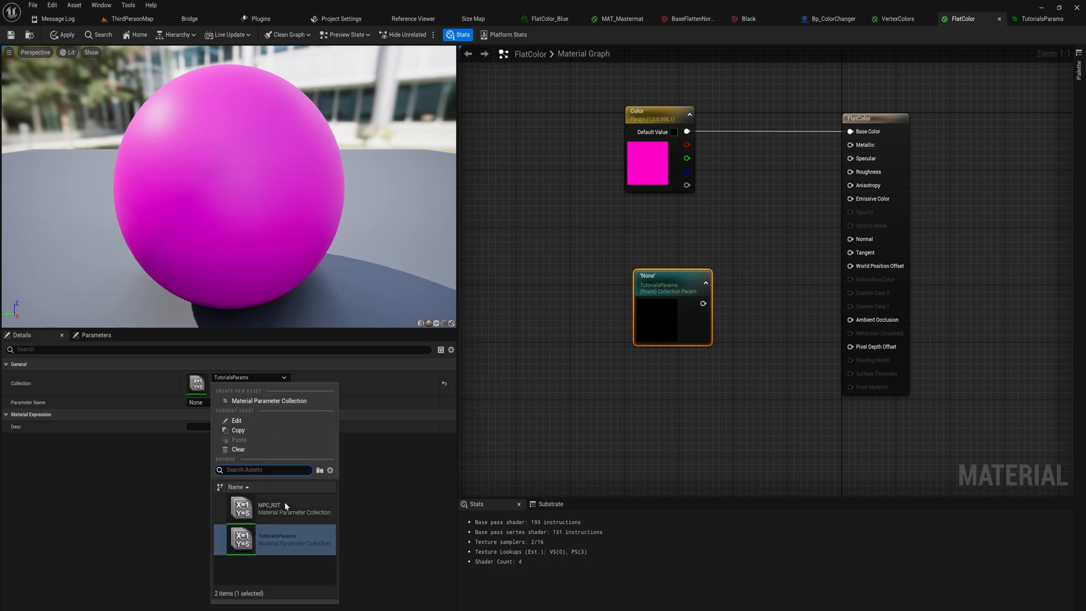
mouse_move(292, 533)
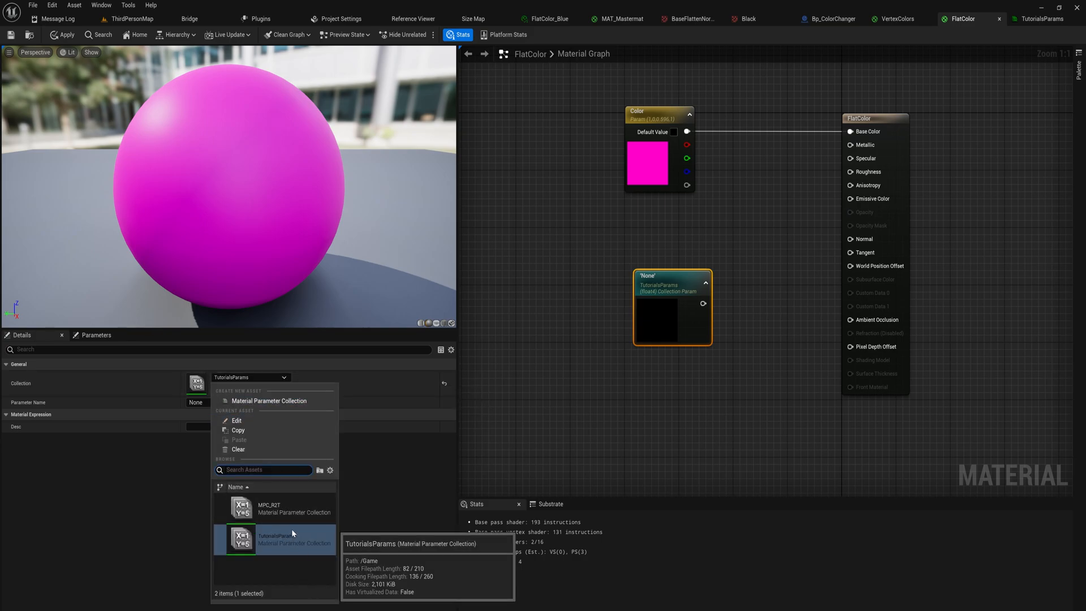
mouse_move(295, 518)
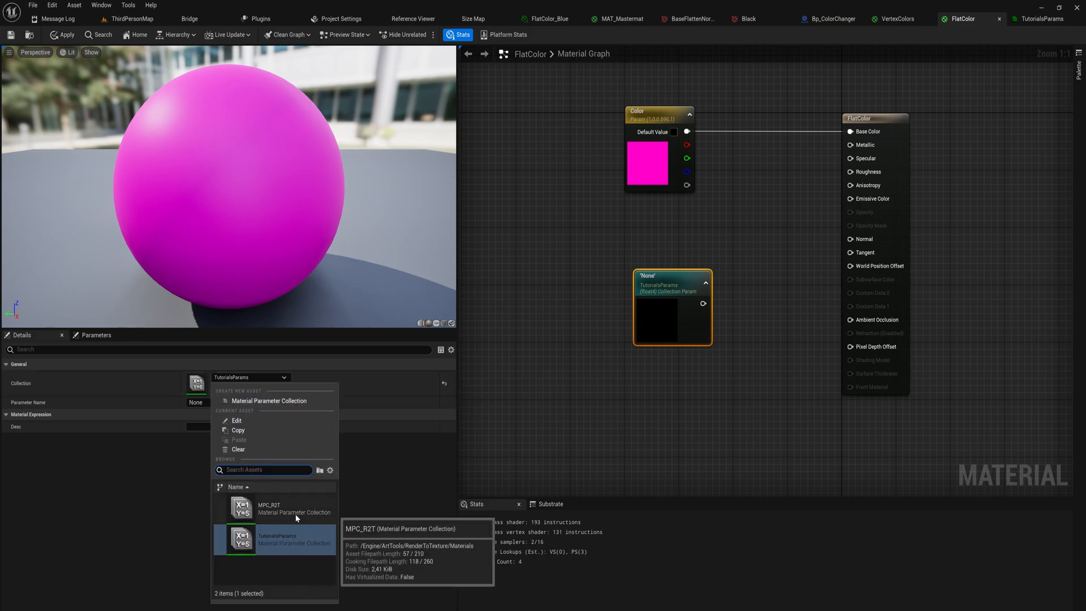
mouse_move(279, 541)
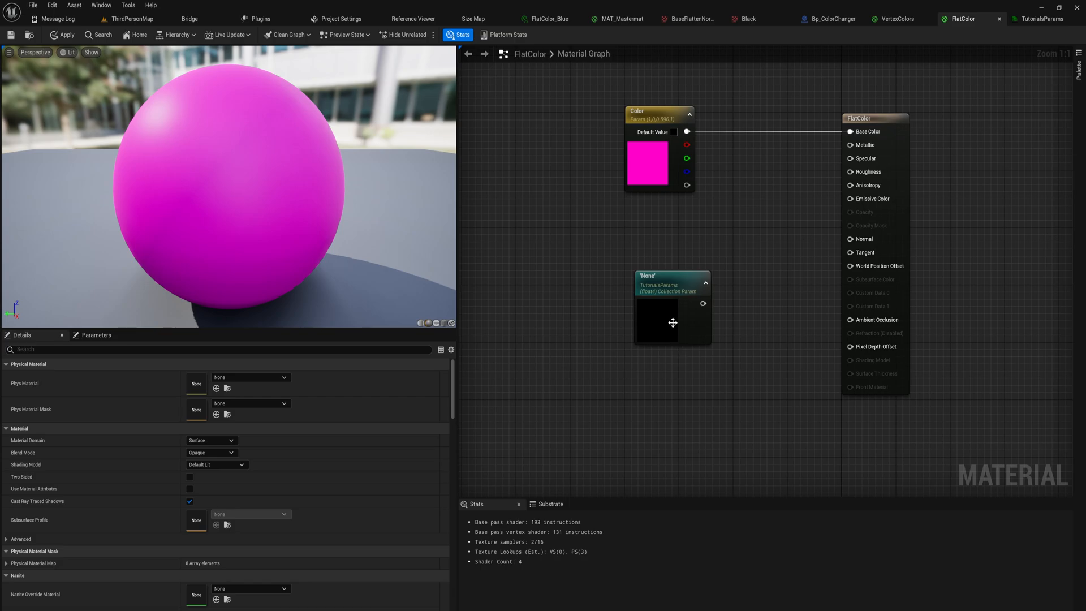
click(671, 306)
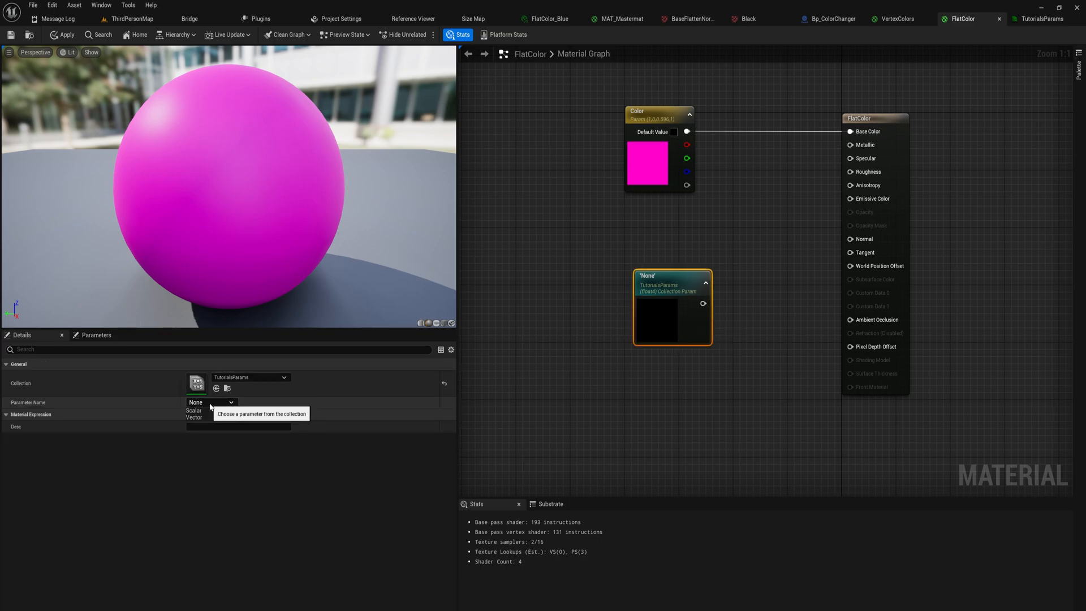
mouse_move(212, 415)
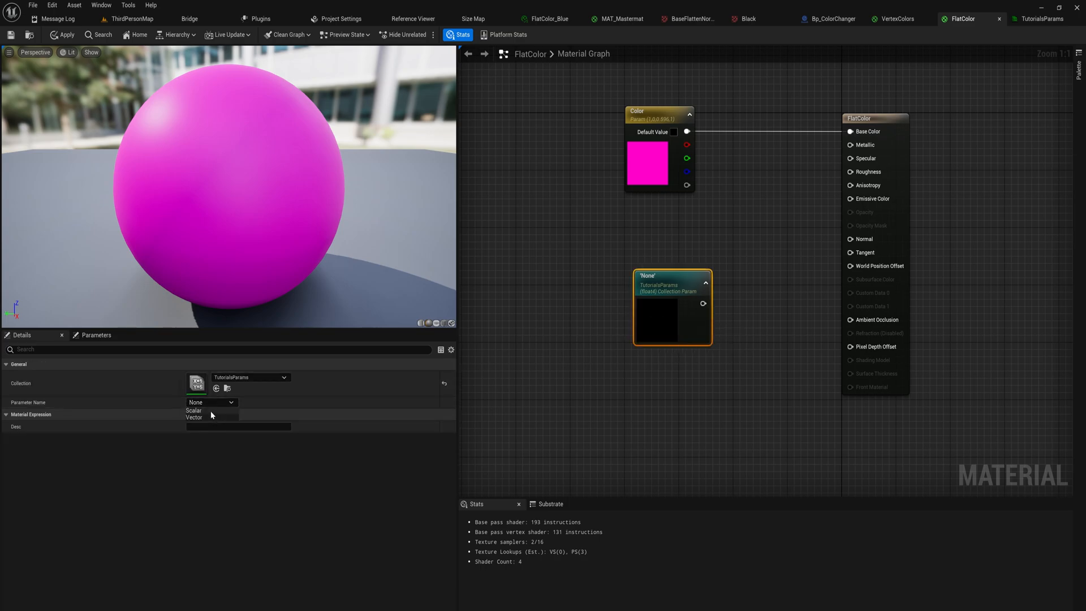
click(193, 410)
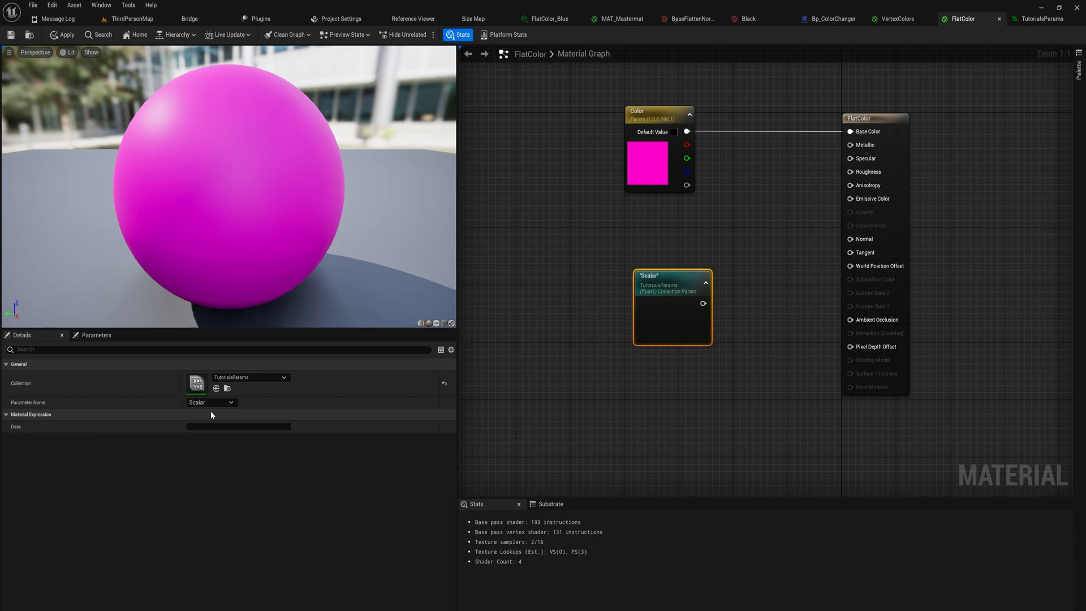
mouse_move(667, 305)
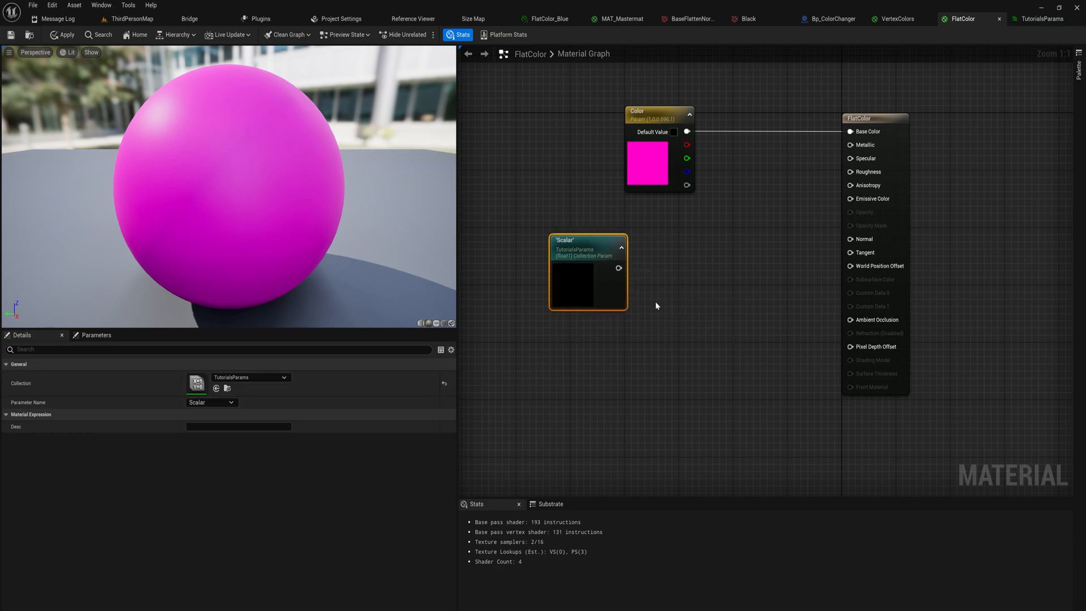
mouse_move(619, 270)
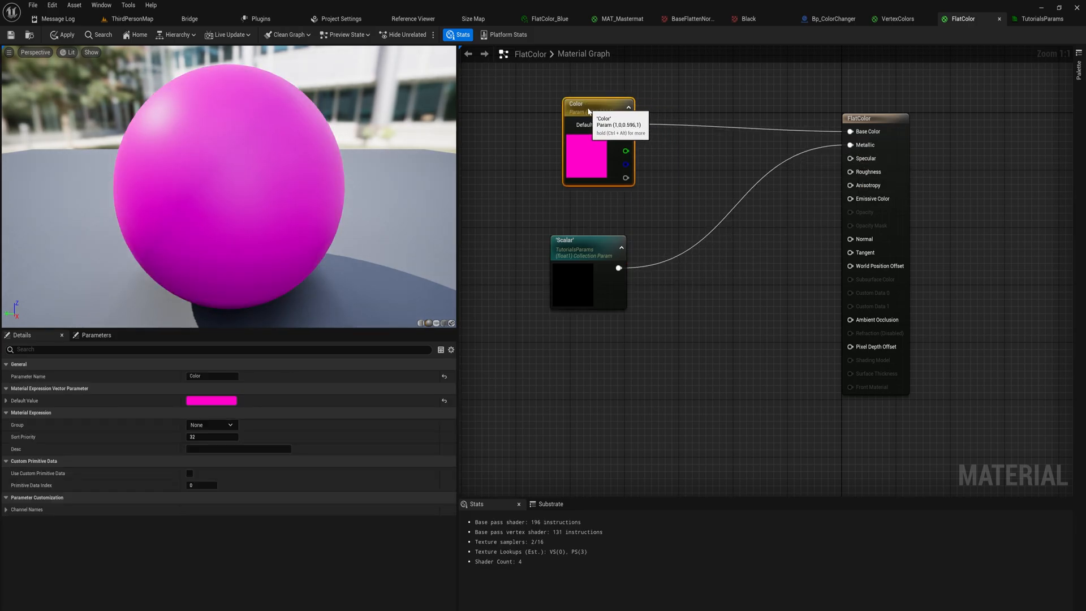
Wire the Scalar node into Metallic and expand the collection's first Scalar entry.
click(708, 208)
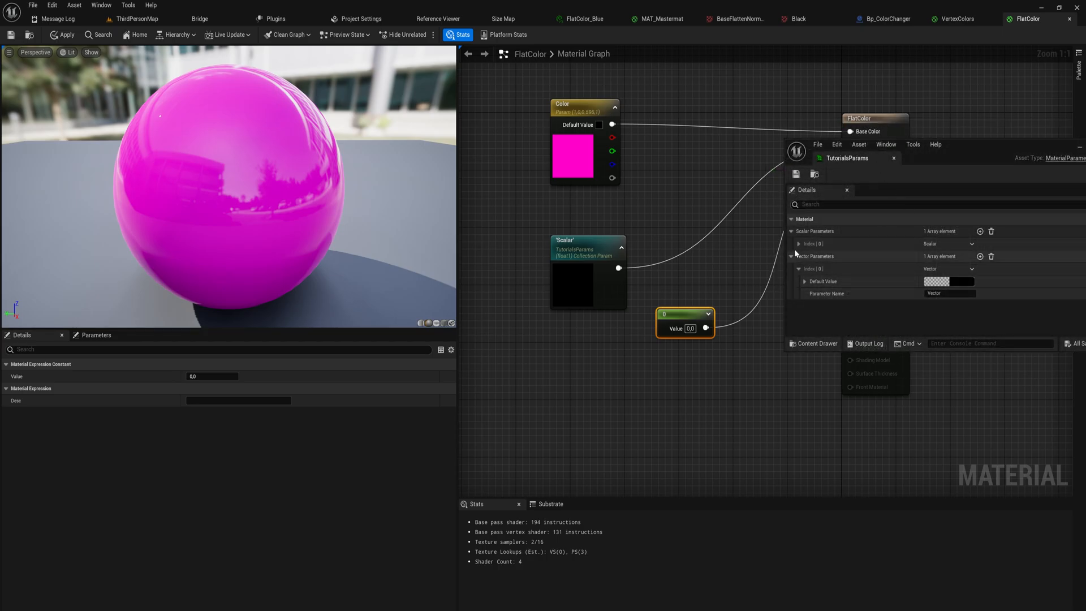
click(799, 243)
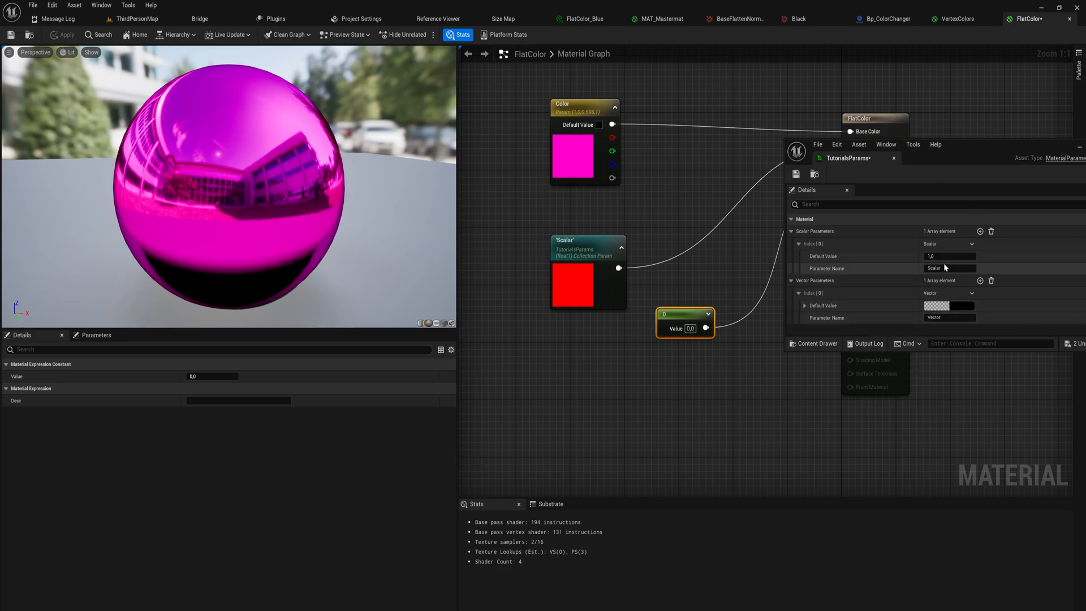
Commit Scalar's default of 1.0 and switch to the VertexColors material.
click(958, 20)
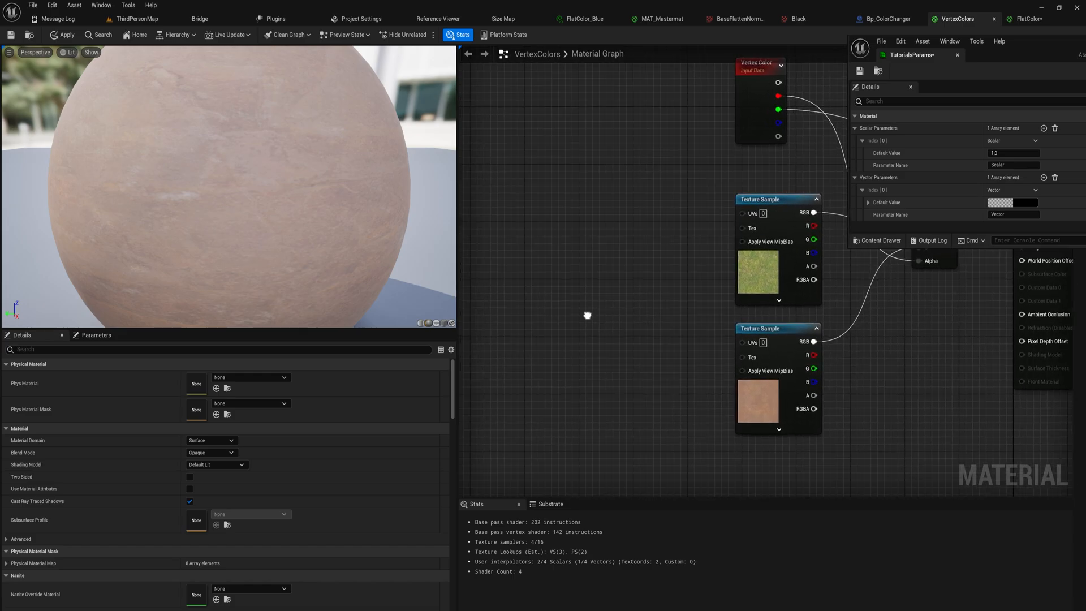
Add a Scalar CollectionParameter node and search for a Time node in VertexColors.
right_click(587, 315)
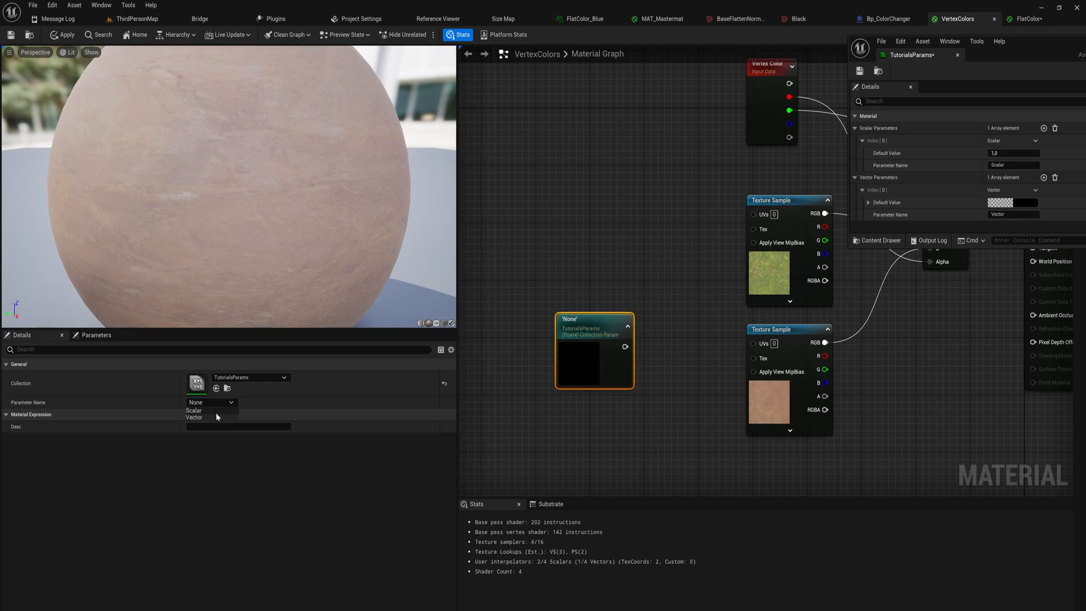
click(193, 409)
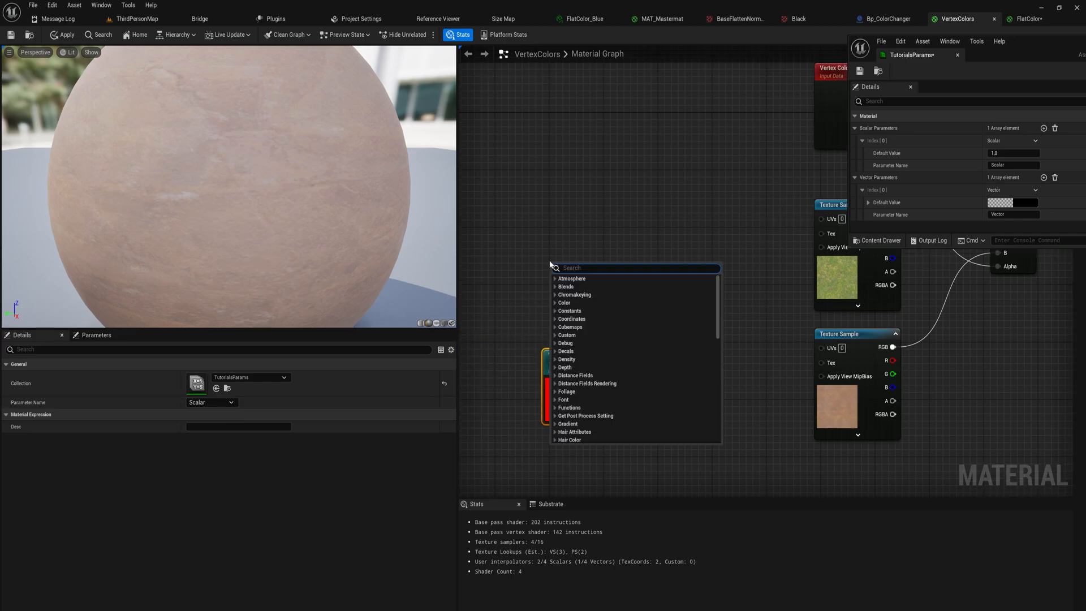
text(time)
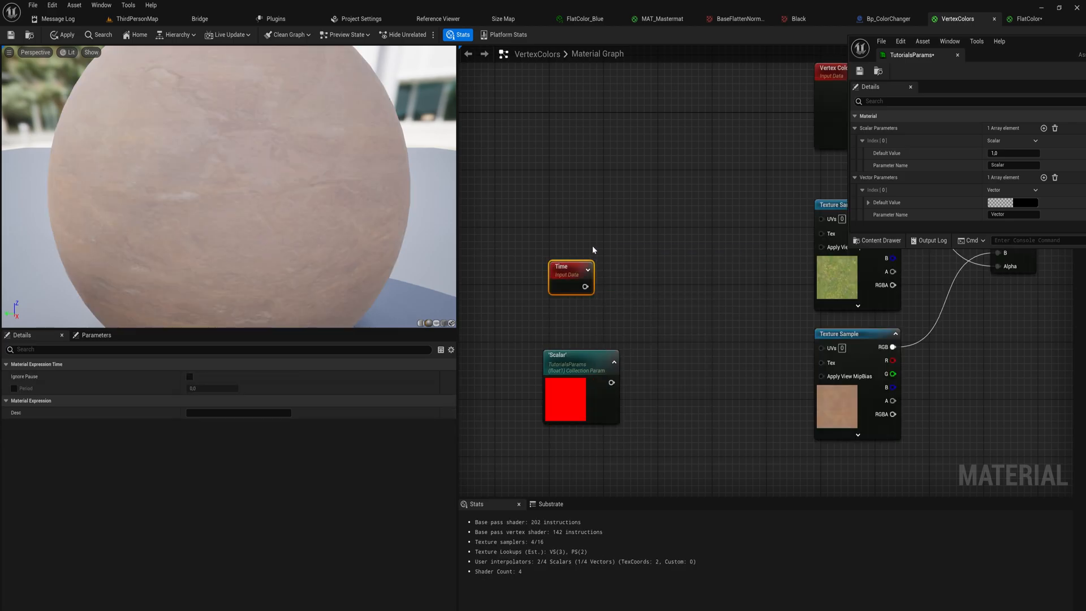
Chain Time through Divide by 100 and Multiply by Scalar into an Add with TexCoord R, then apply.
click(630, 252)
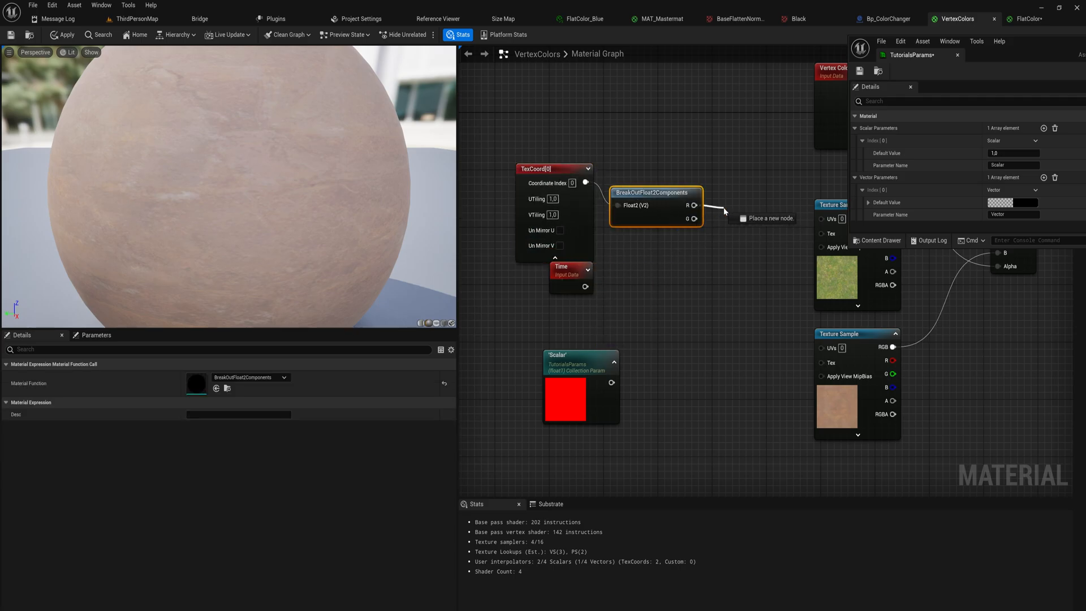
click(747, 228)
text(/)
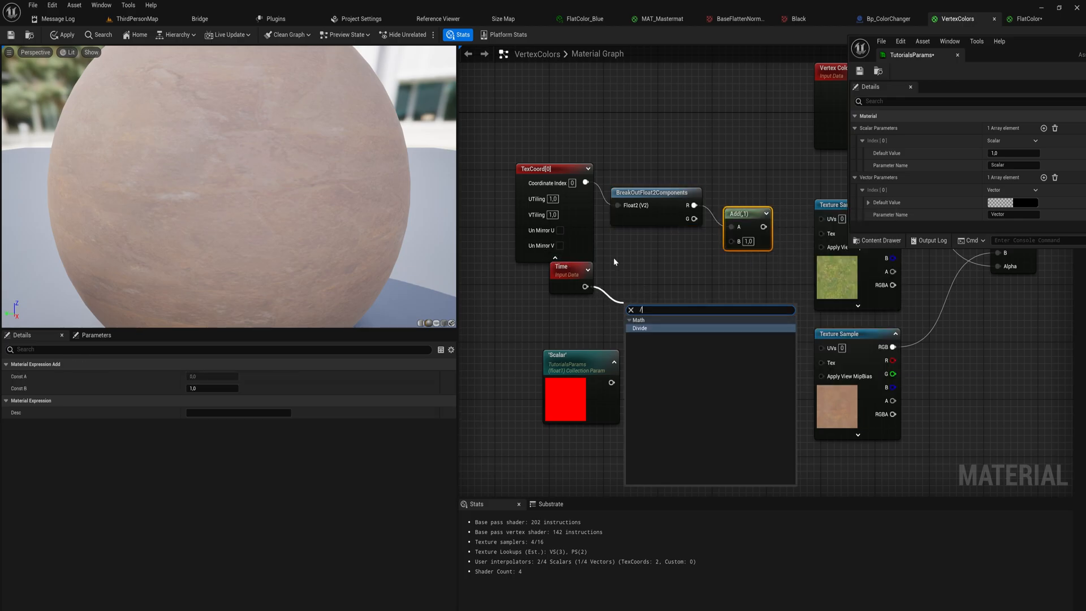
click(639, 328)
text(100)
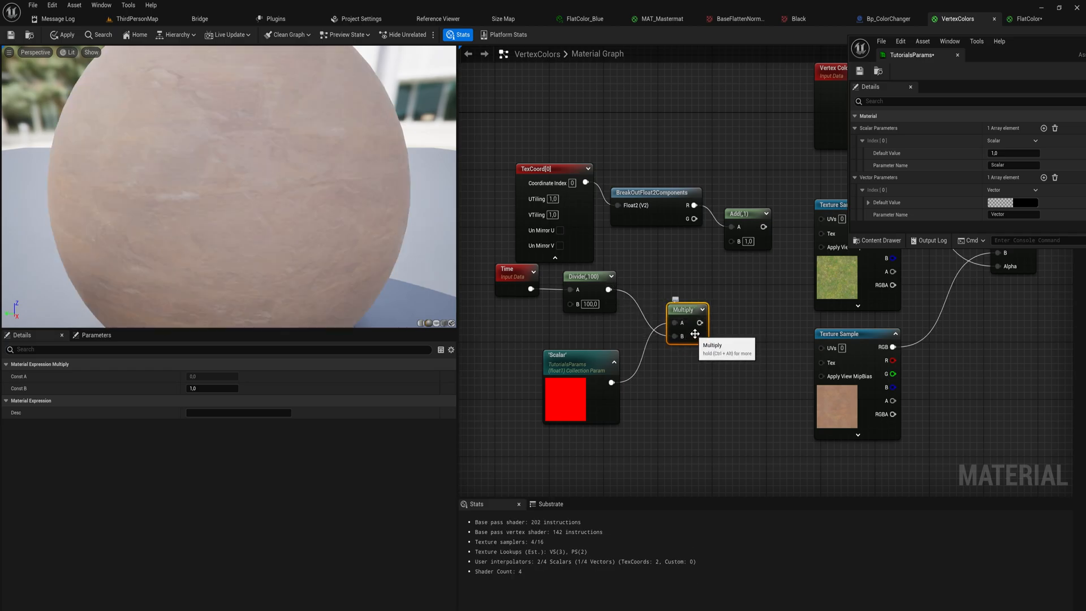
click(588, 276)
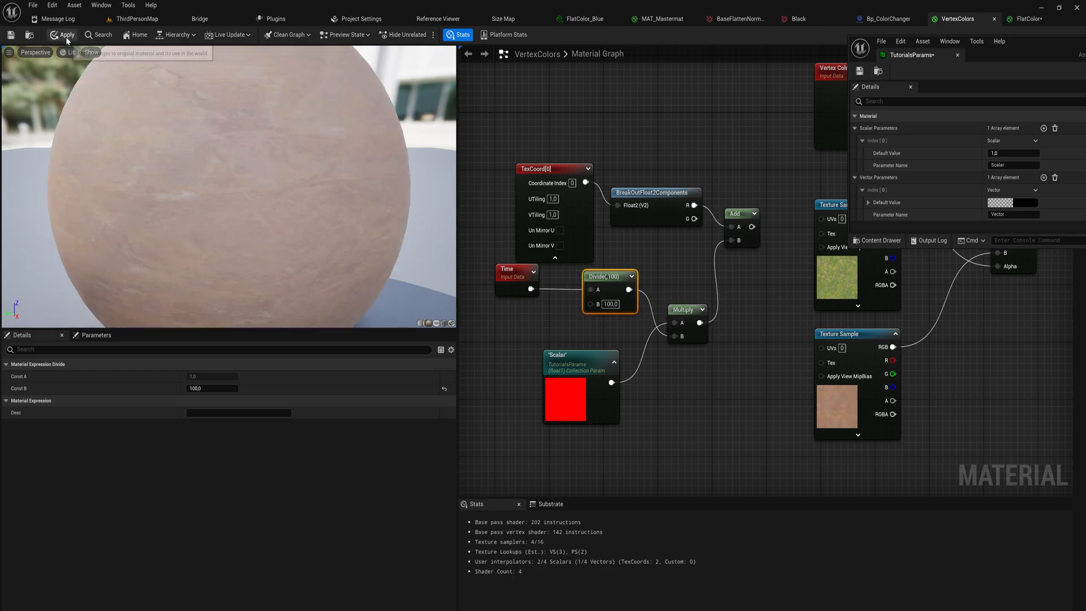
click(64, 35)
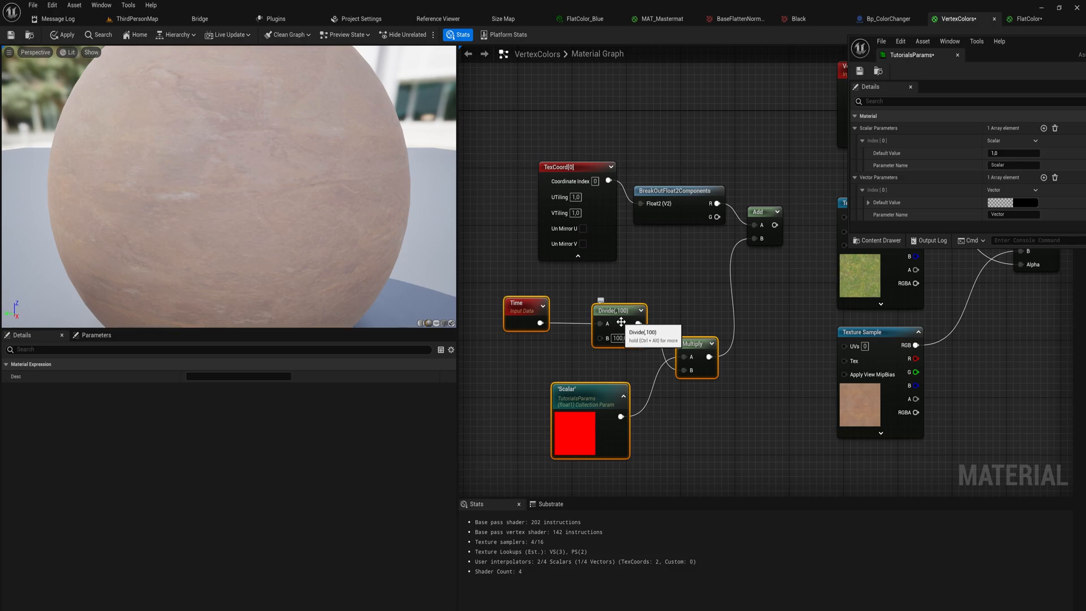
mouse_move(1015, 32)
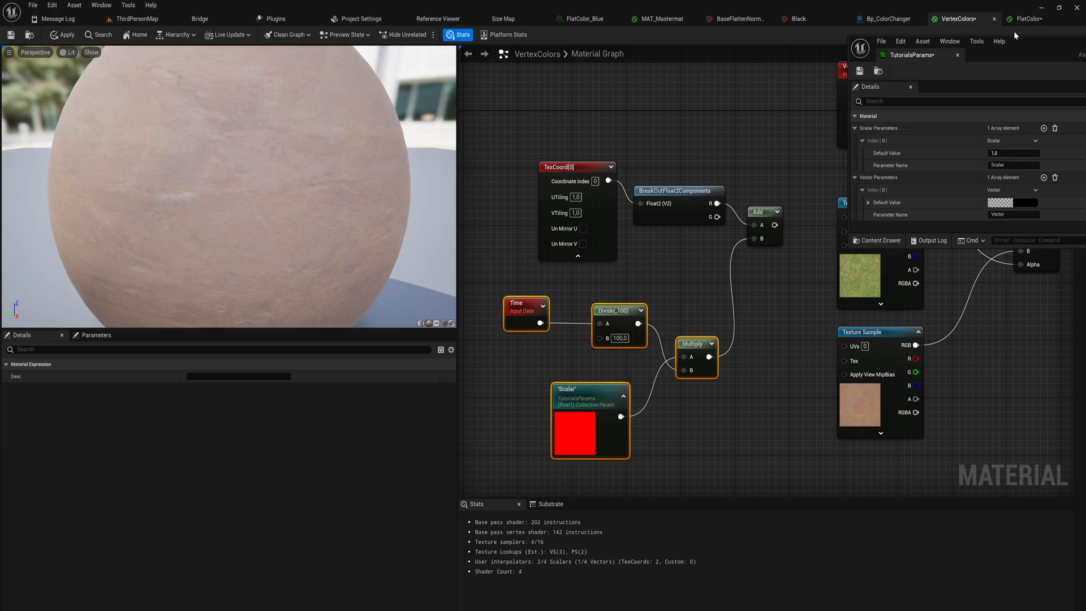
Glance at FlatColor, select the Scalar node, and connect scaled time into the Add node.
click(1028, 19)
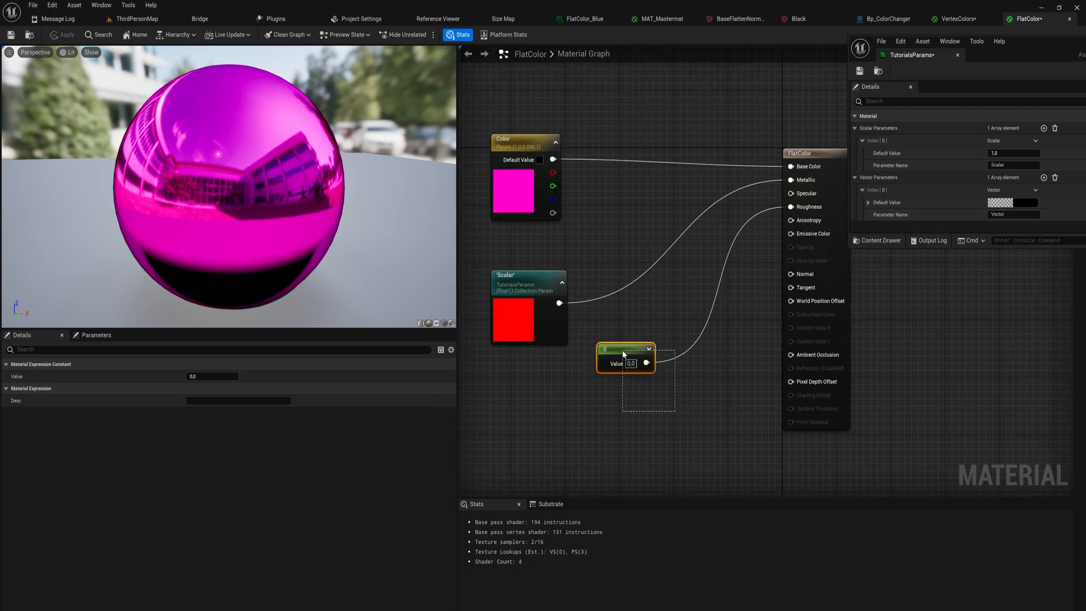
click(526, 270)
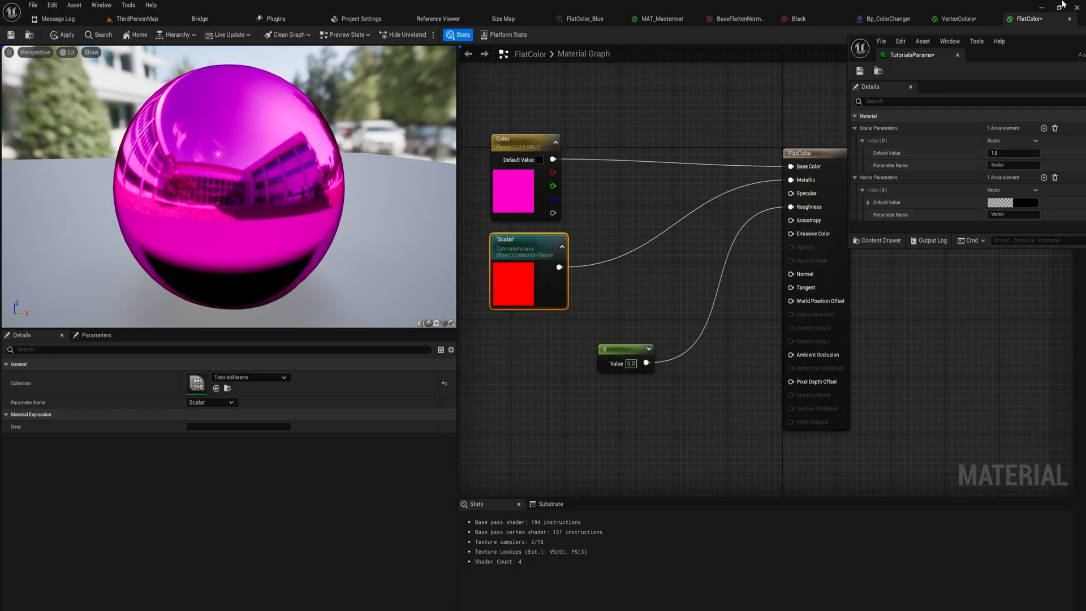
click(956, 19)
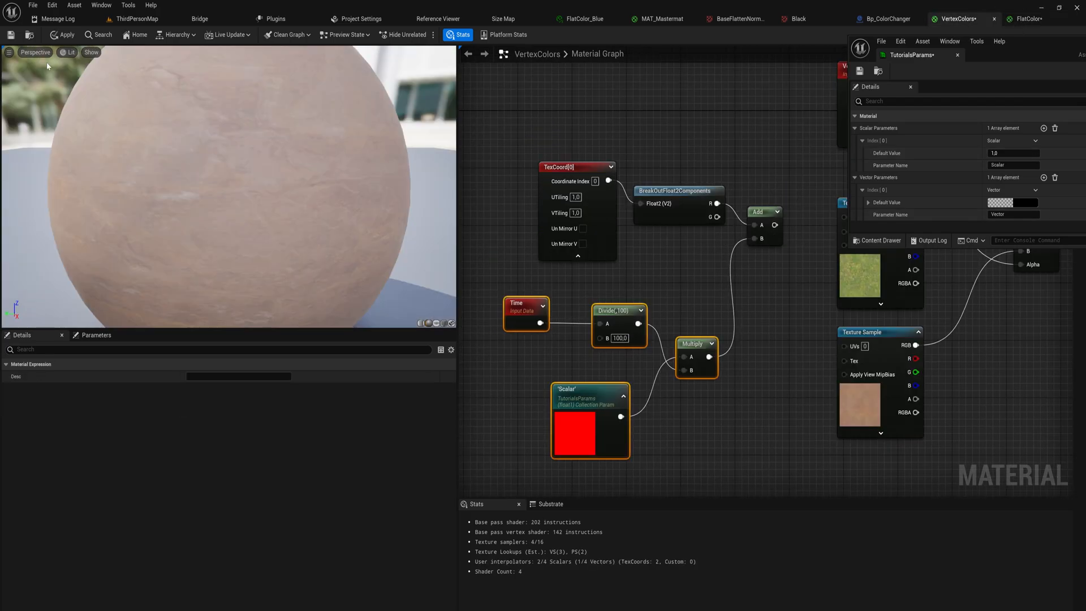
mouse_move(137, 19)
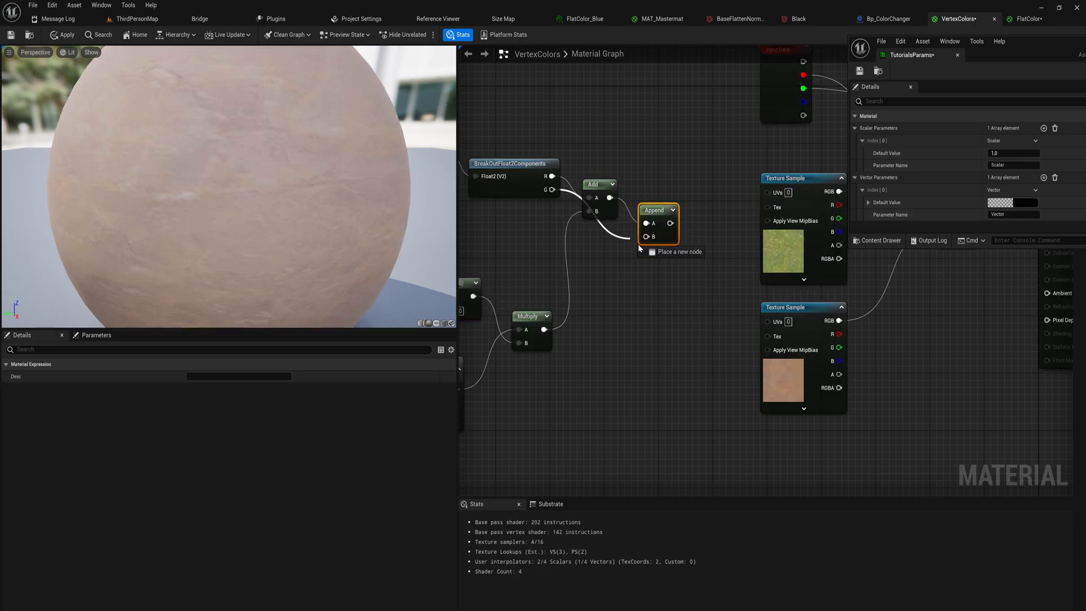
Wire the Append output into both Texture Sample UVs and switch to the level to preview.
click(623, 235)
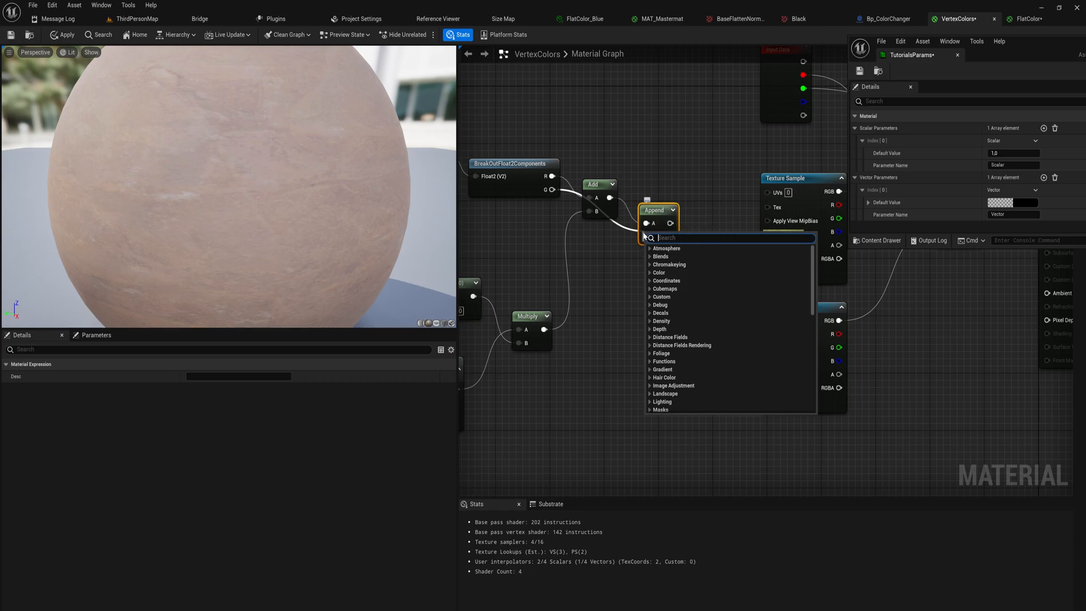
key(Escape)
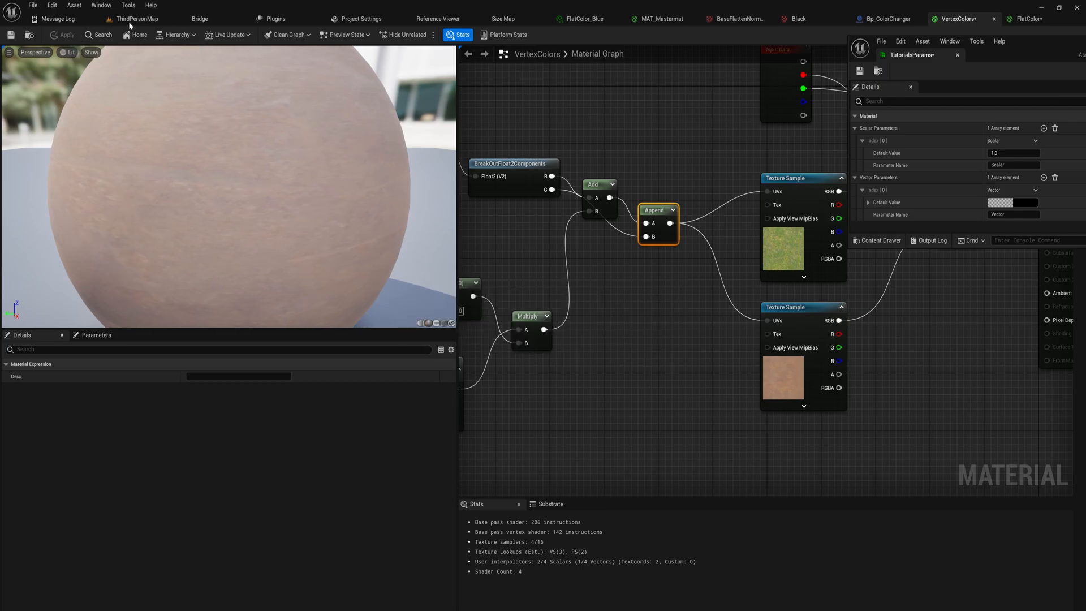
click(137, 19)
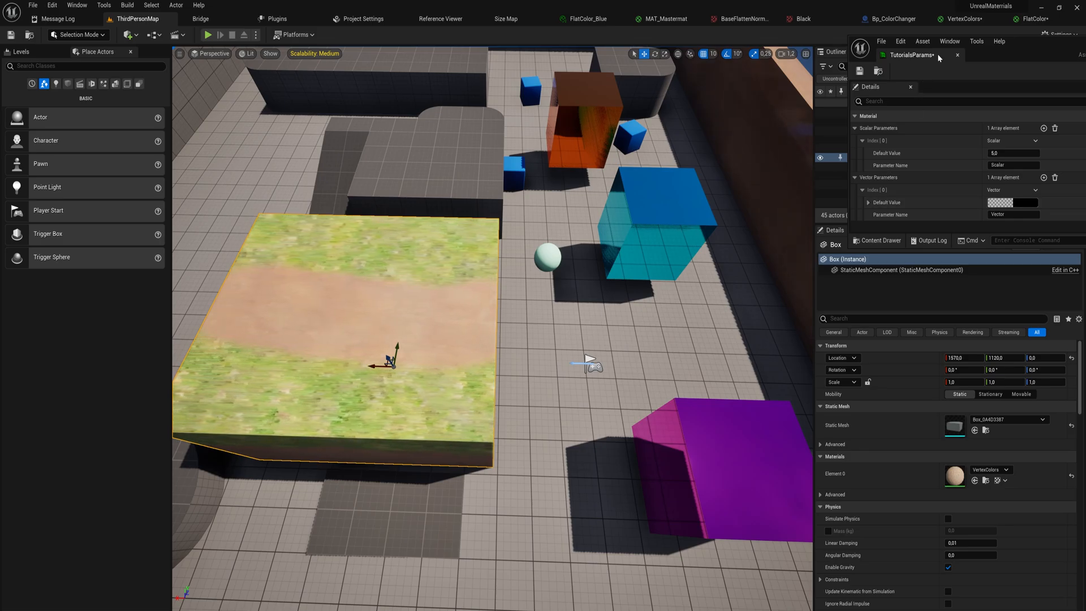
mouse_move(912, 54)
text(get parameter)
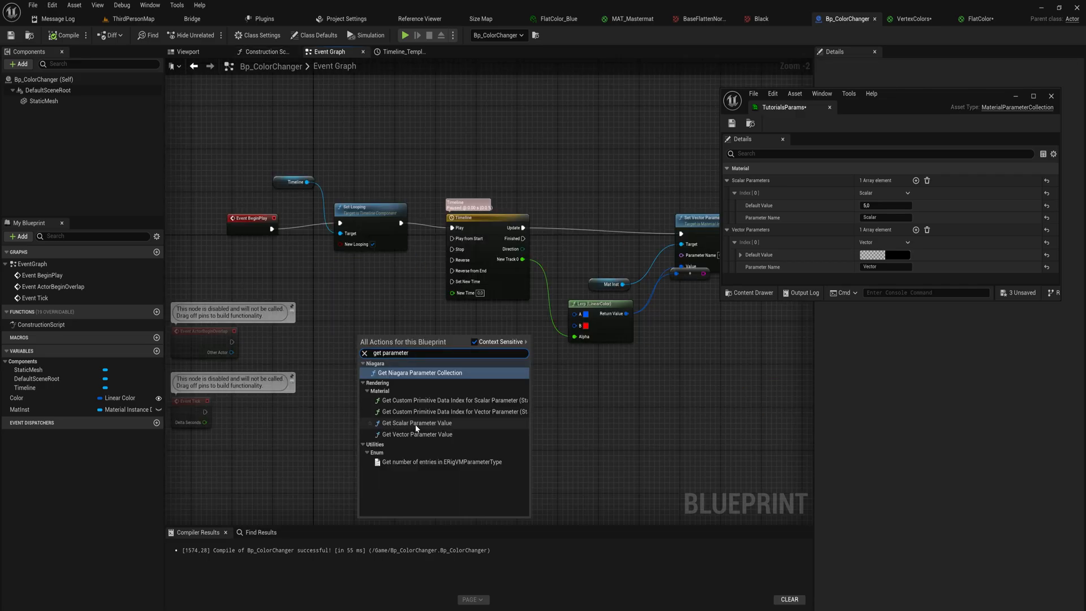
Add Get Scalar Parameter Value and Get Vector Parameter Value nodes to the event graph.
click(415, 422)
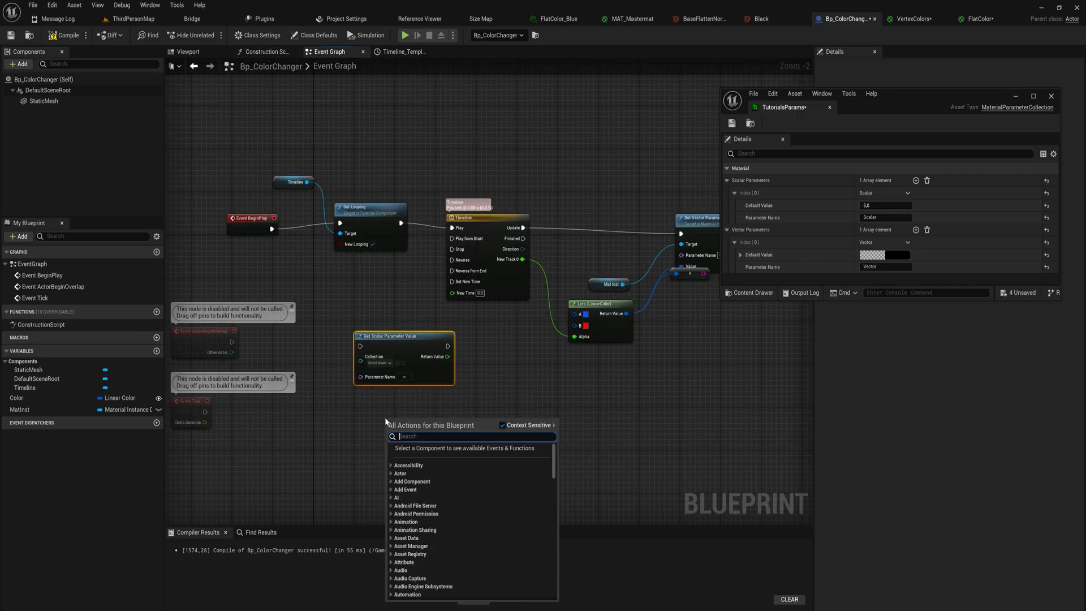
text(get vector par)
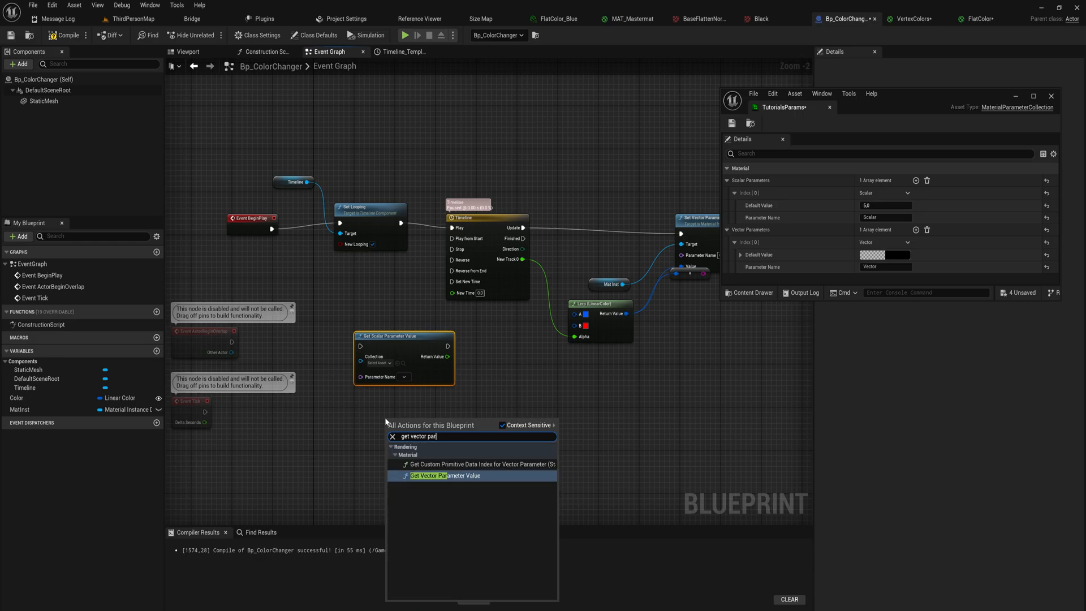
click(445, 475)
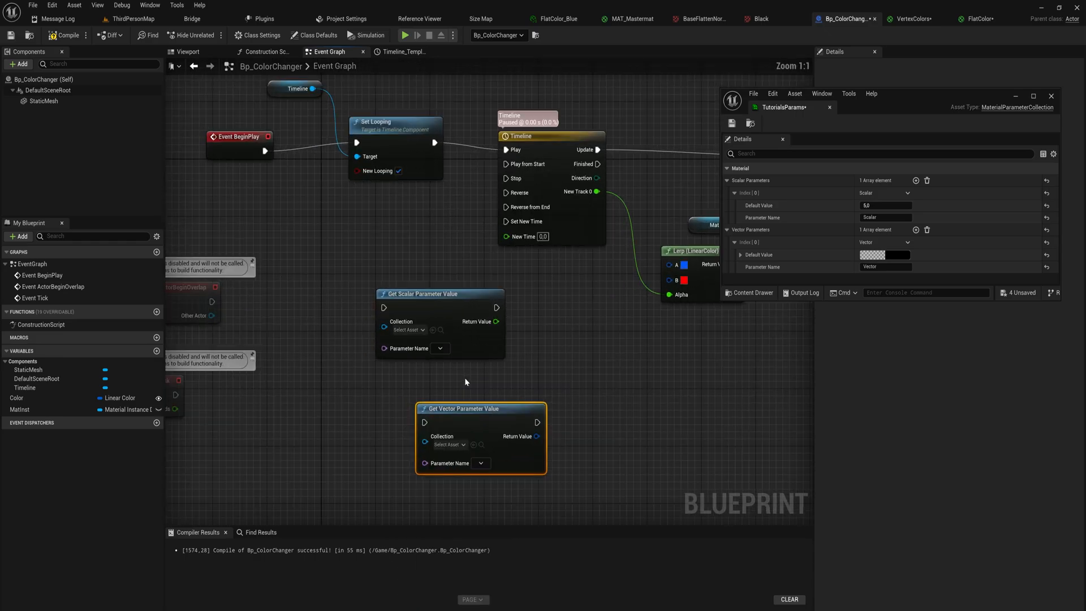
Point the scalar reader at TutorialsParams/Scalar and assign TutorialsParams to the vector reader.
click(408, 329)
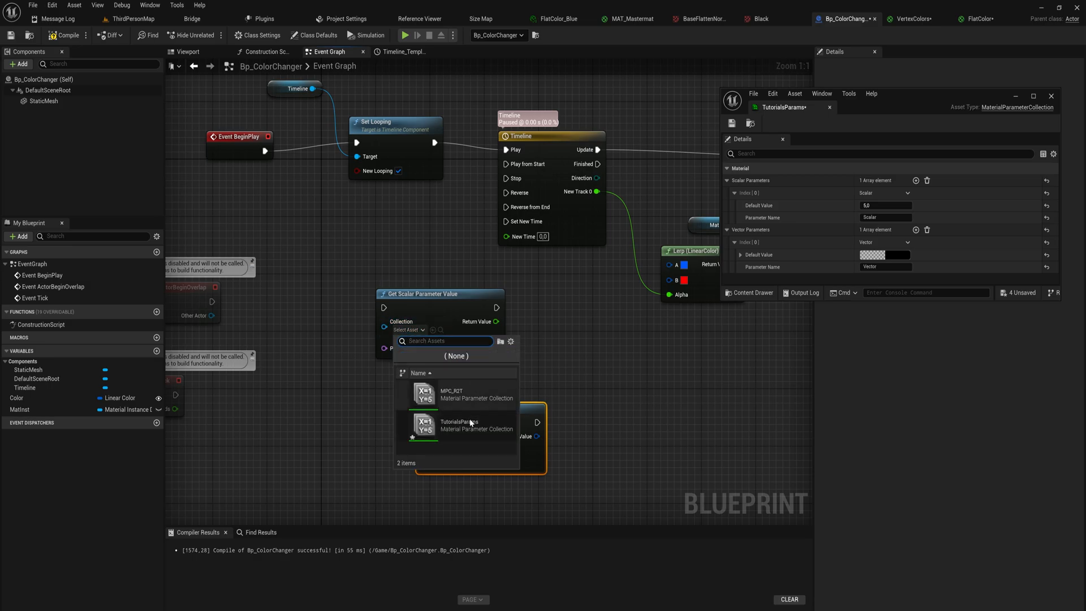
click(456, 425)
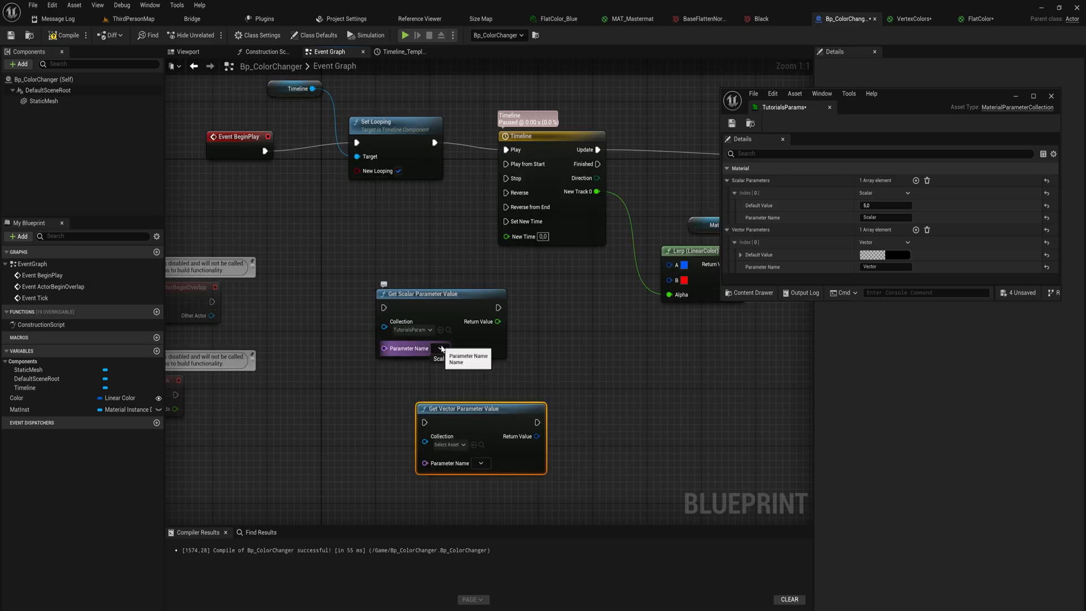
click(440, 347)
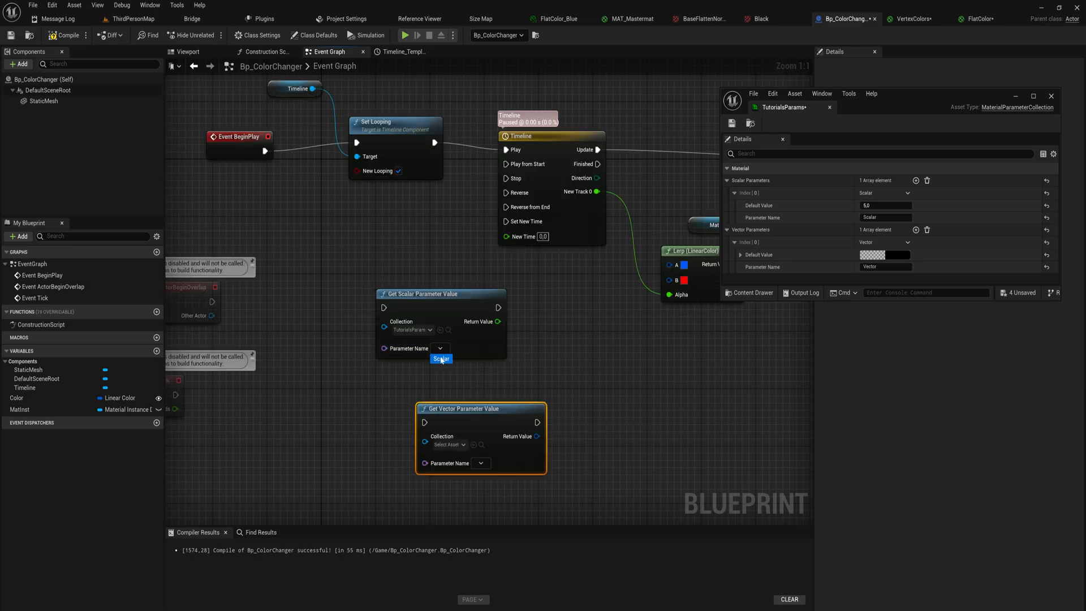
click(462, 444)
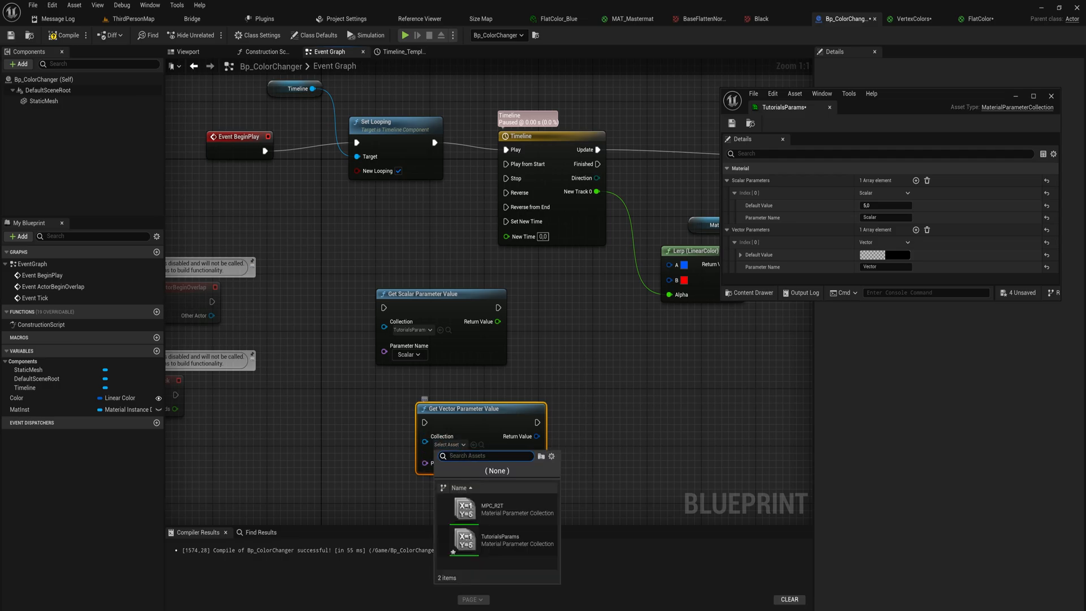
click(518, 544)
text(get)
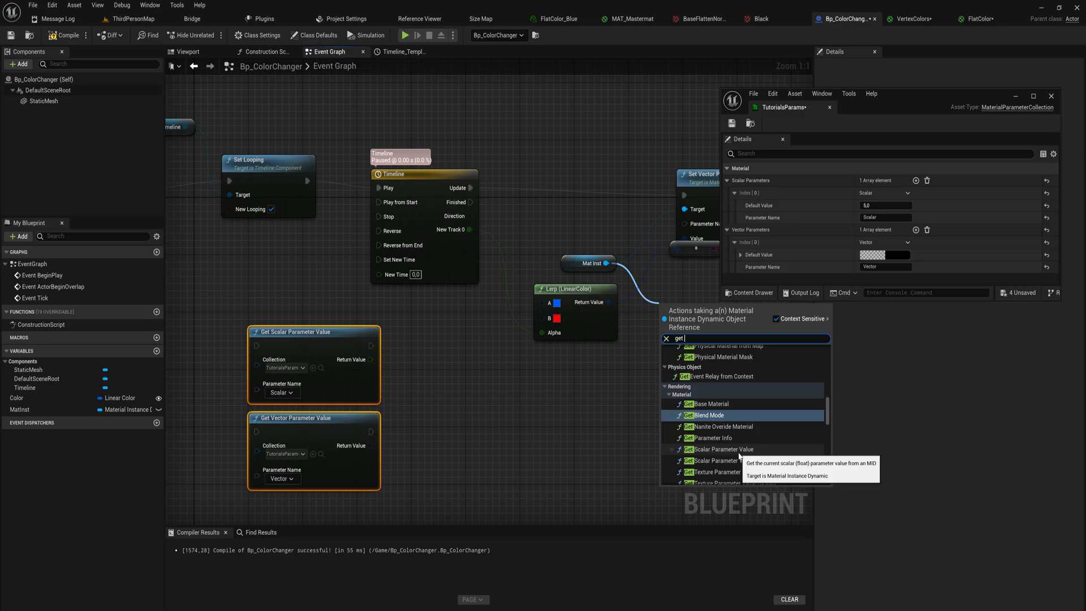
mouse_move(820, 420)
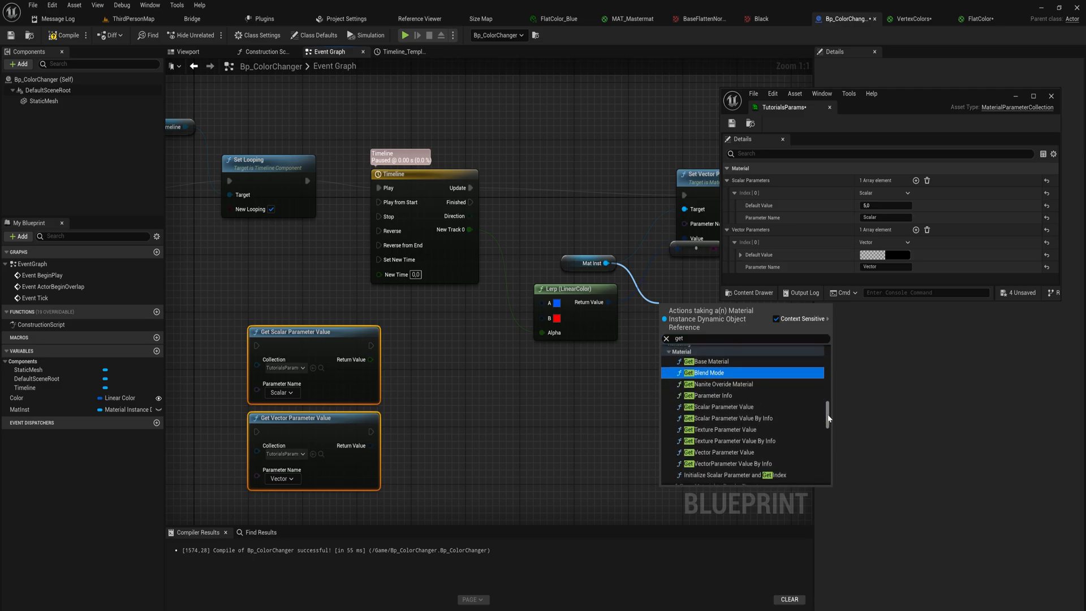
Add Timeline_0 with a 5-second float track NewTrack_0 to Bp_ColorChanger's graph.
scroll(up, 3)
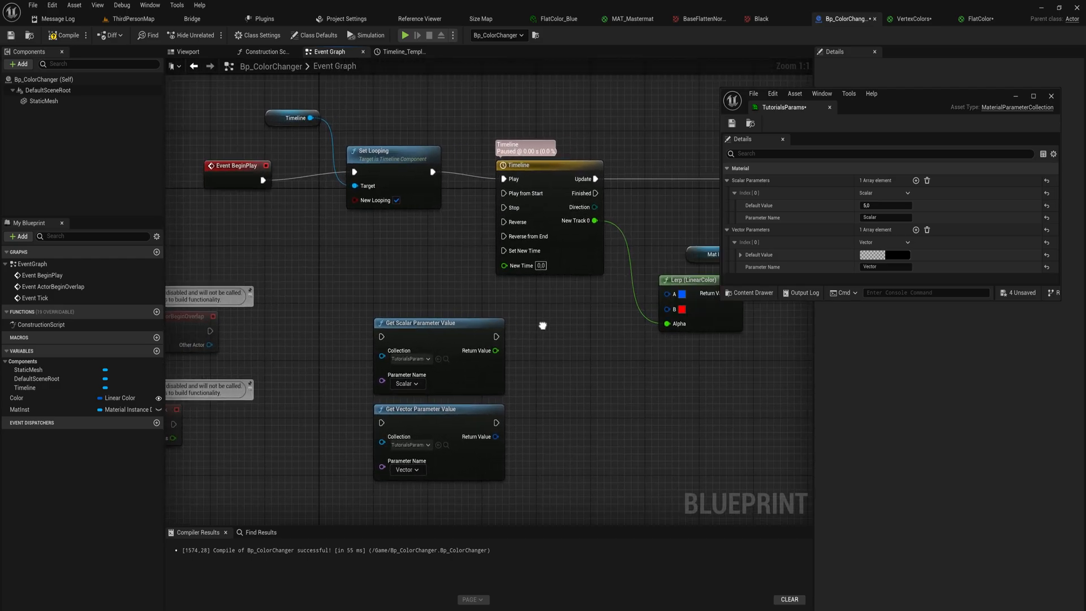
click(518, 167)
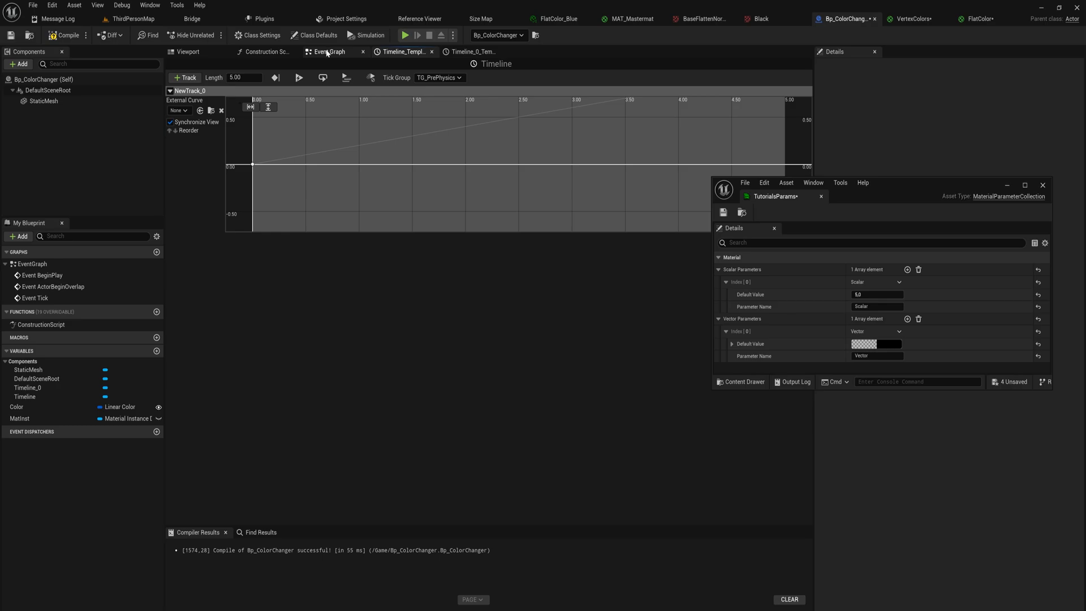
Add a Set Scalar Parameter Value node targeting TutorialsParams/Scalar, driven by Timeline_0's track.
click(328, 51)
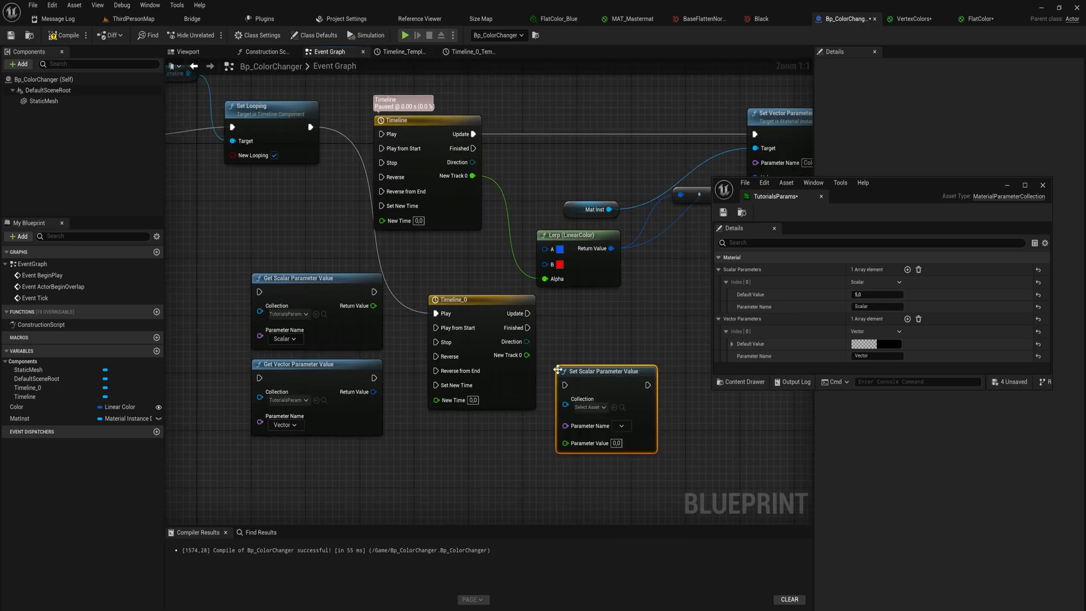
click(590, 407)
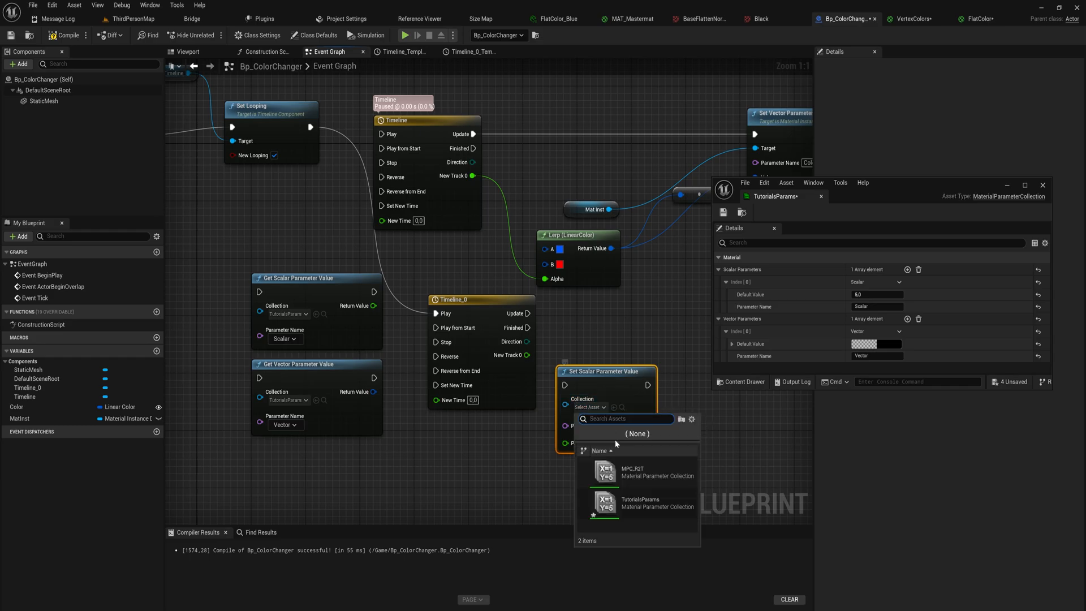
click(640, 504)
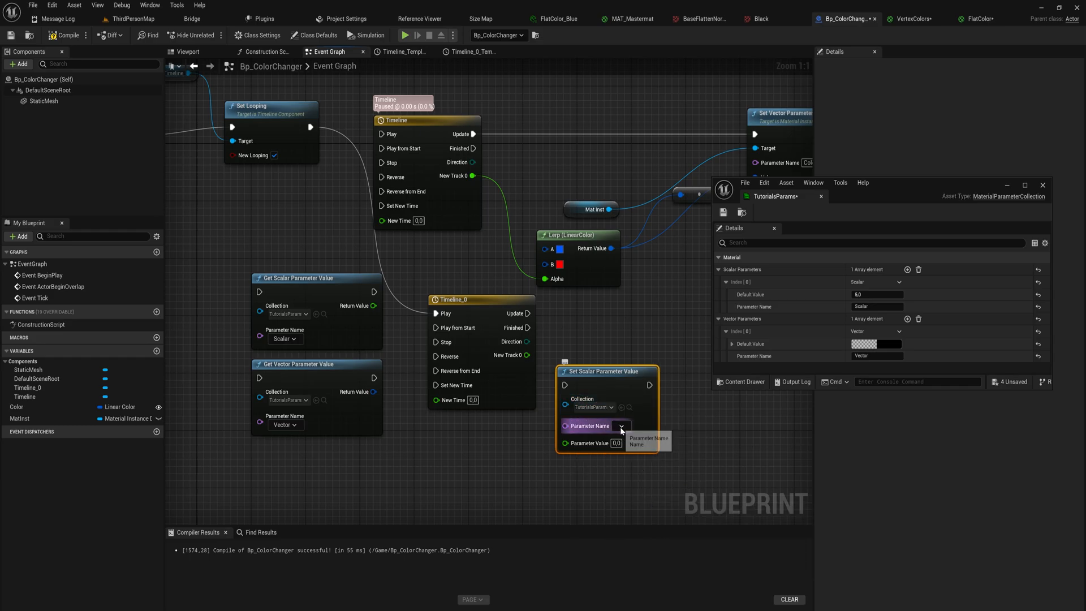
click(621, 425)
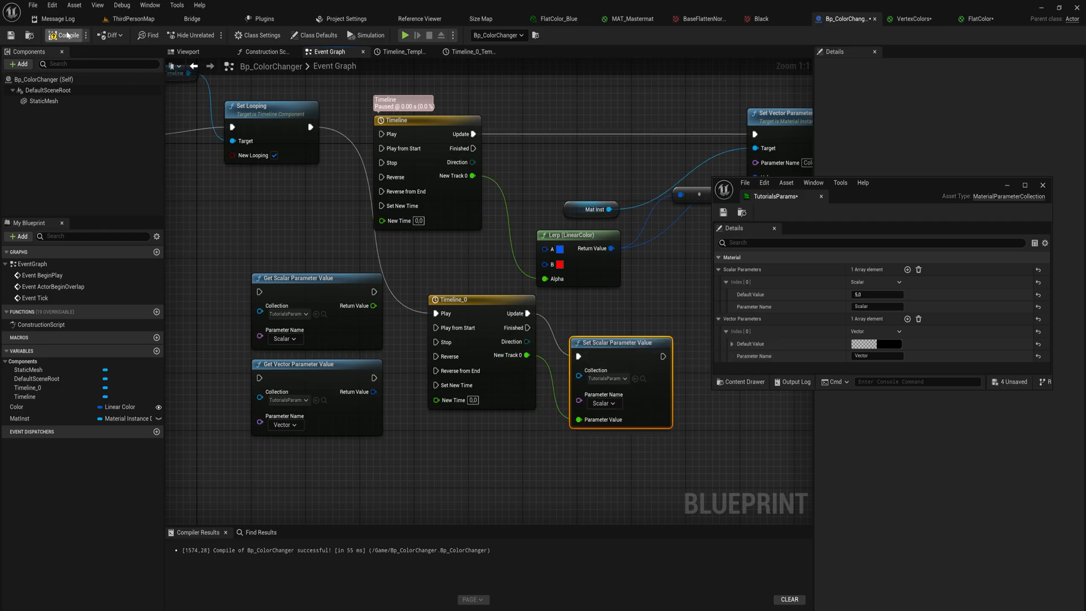
Compile Bp_ColorChanger and play the level to test the animation.
click(134, 19)
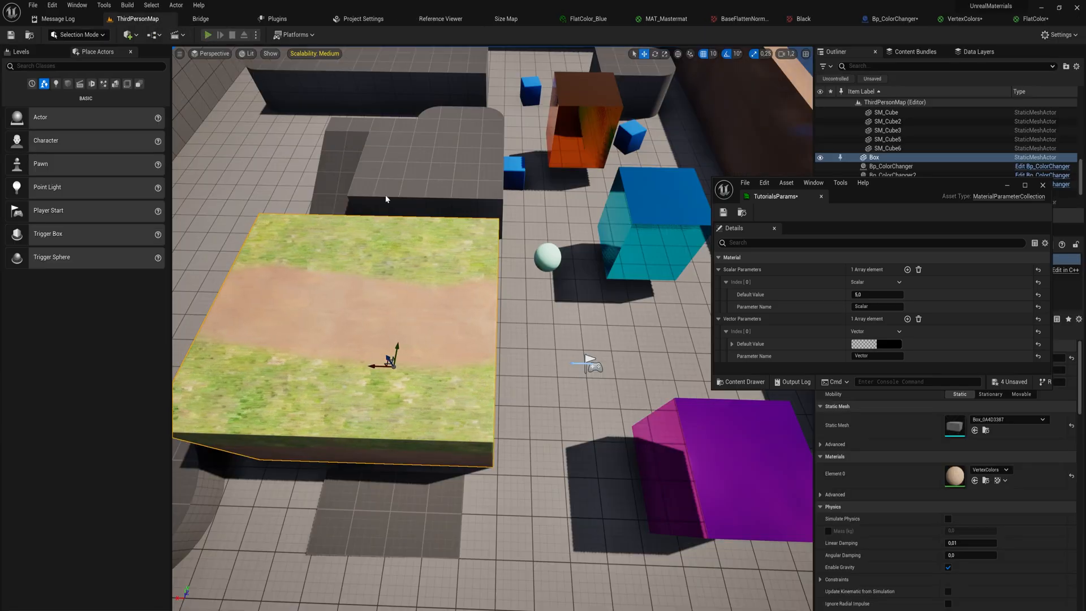
click(207, 35)
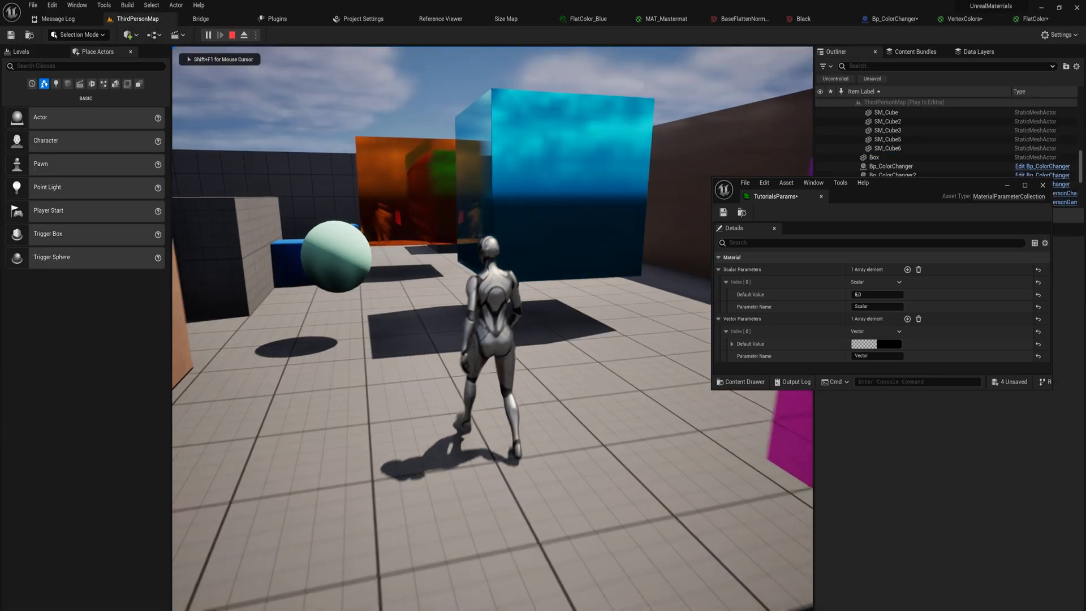